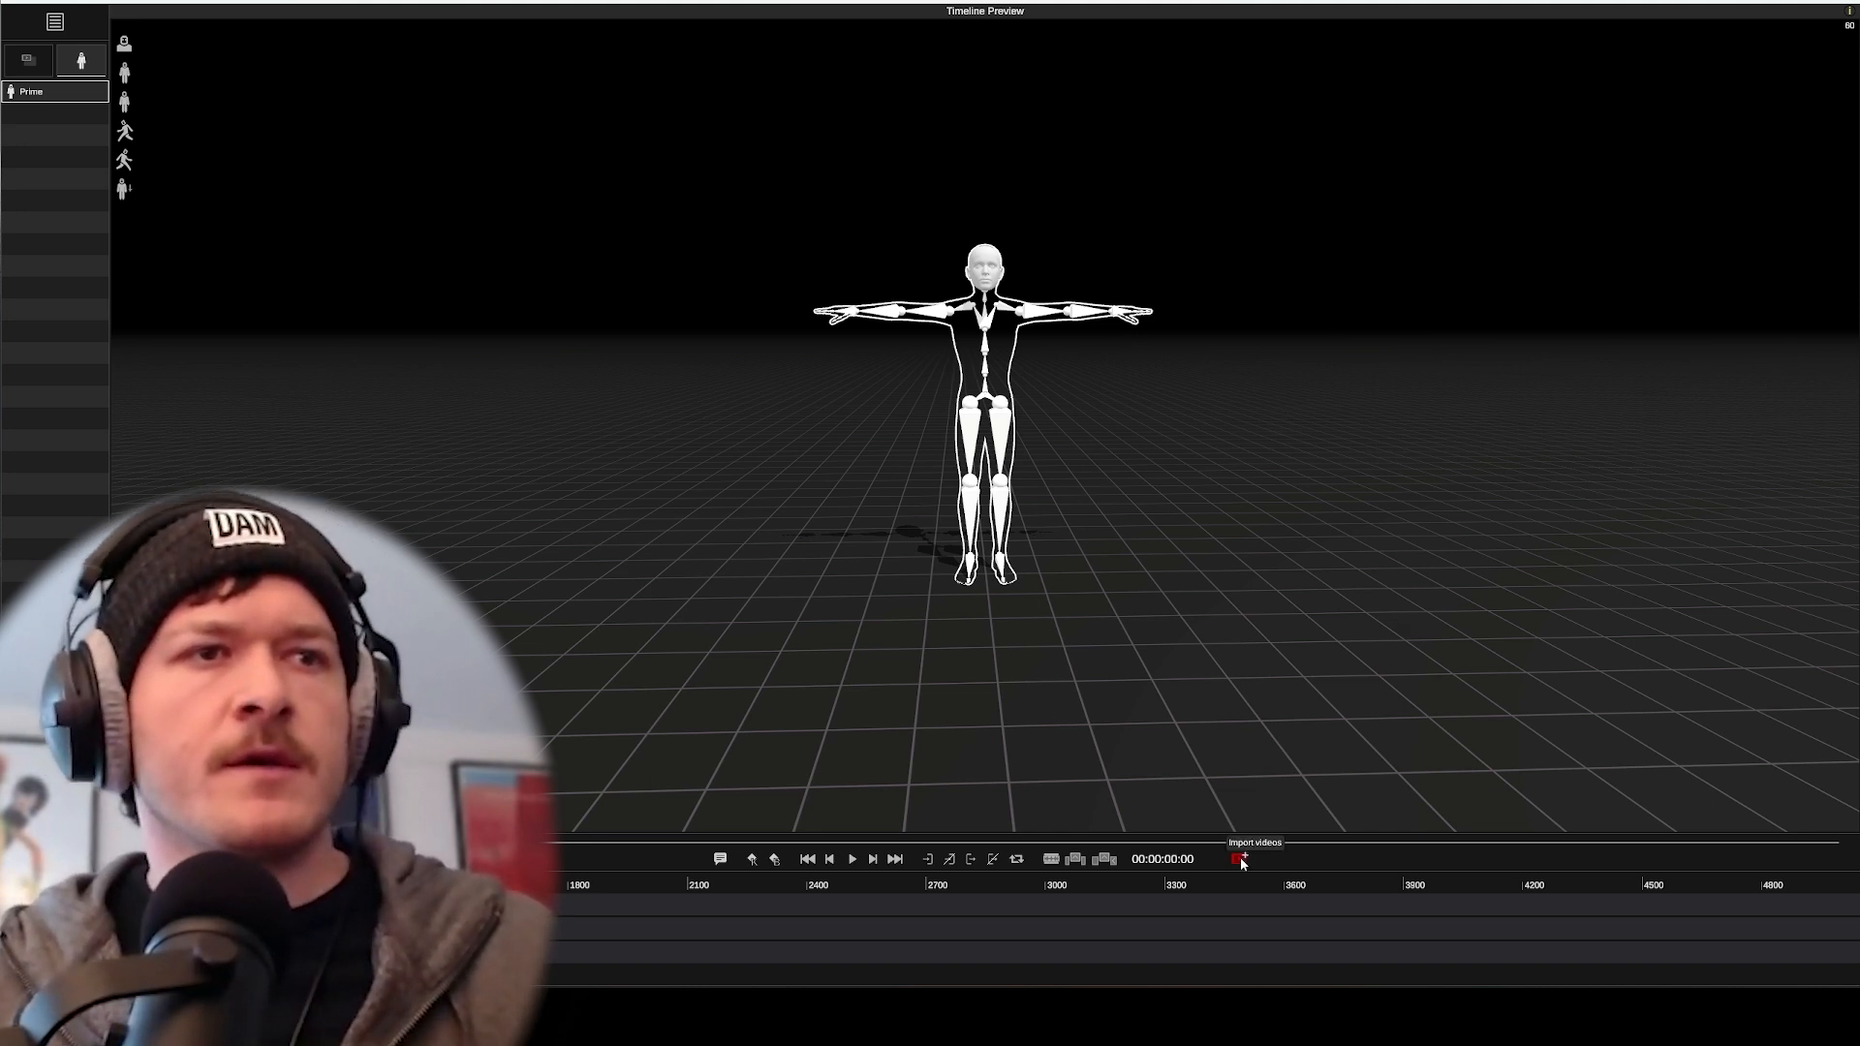
- Import the reference video MarTestLive_GL_ref002.mov as a new take
left_click(1238, 859)
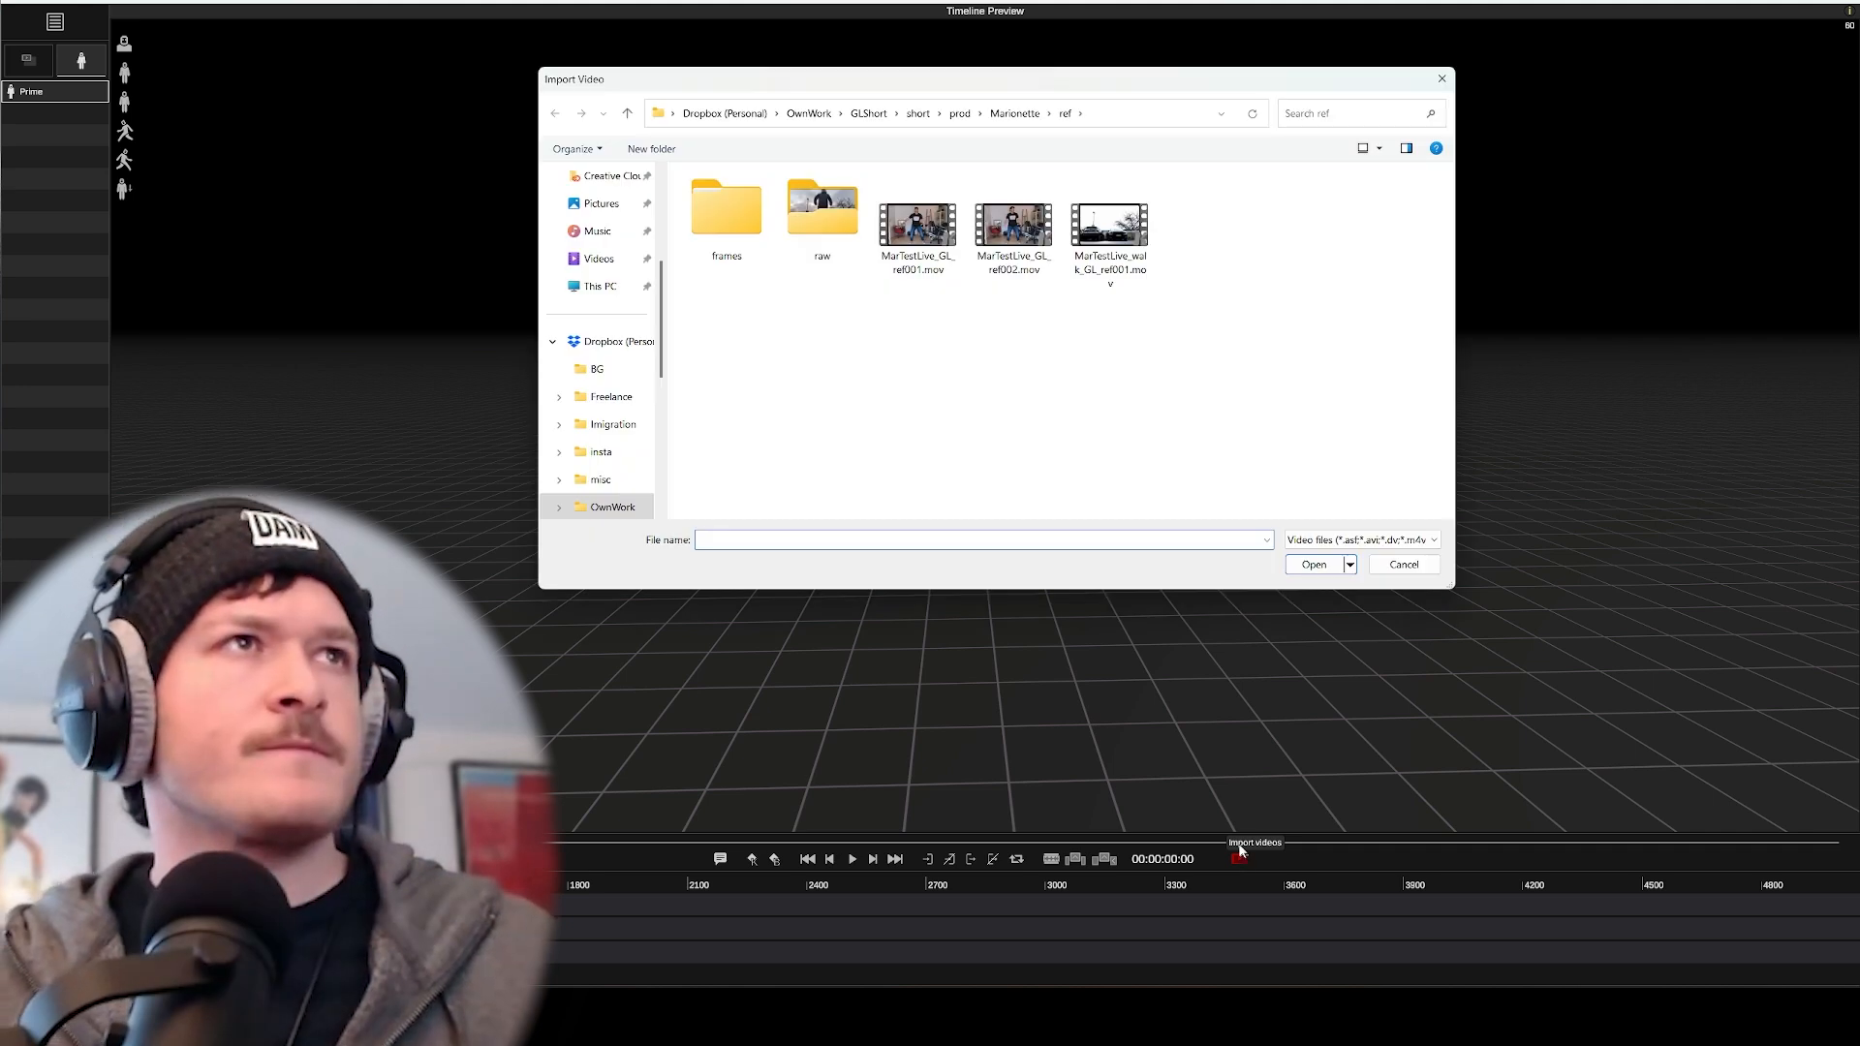
left_click(1013, 220)
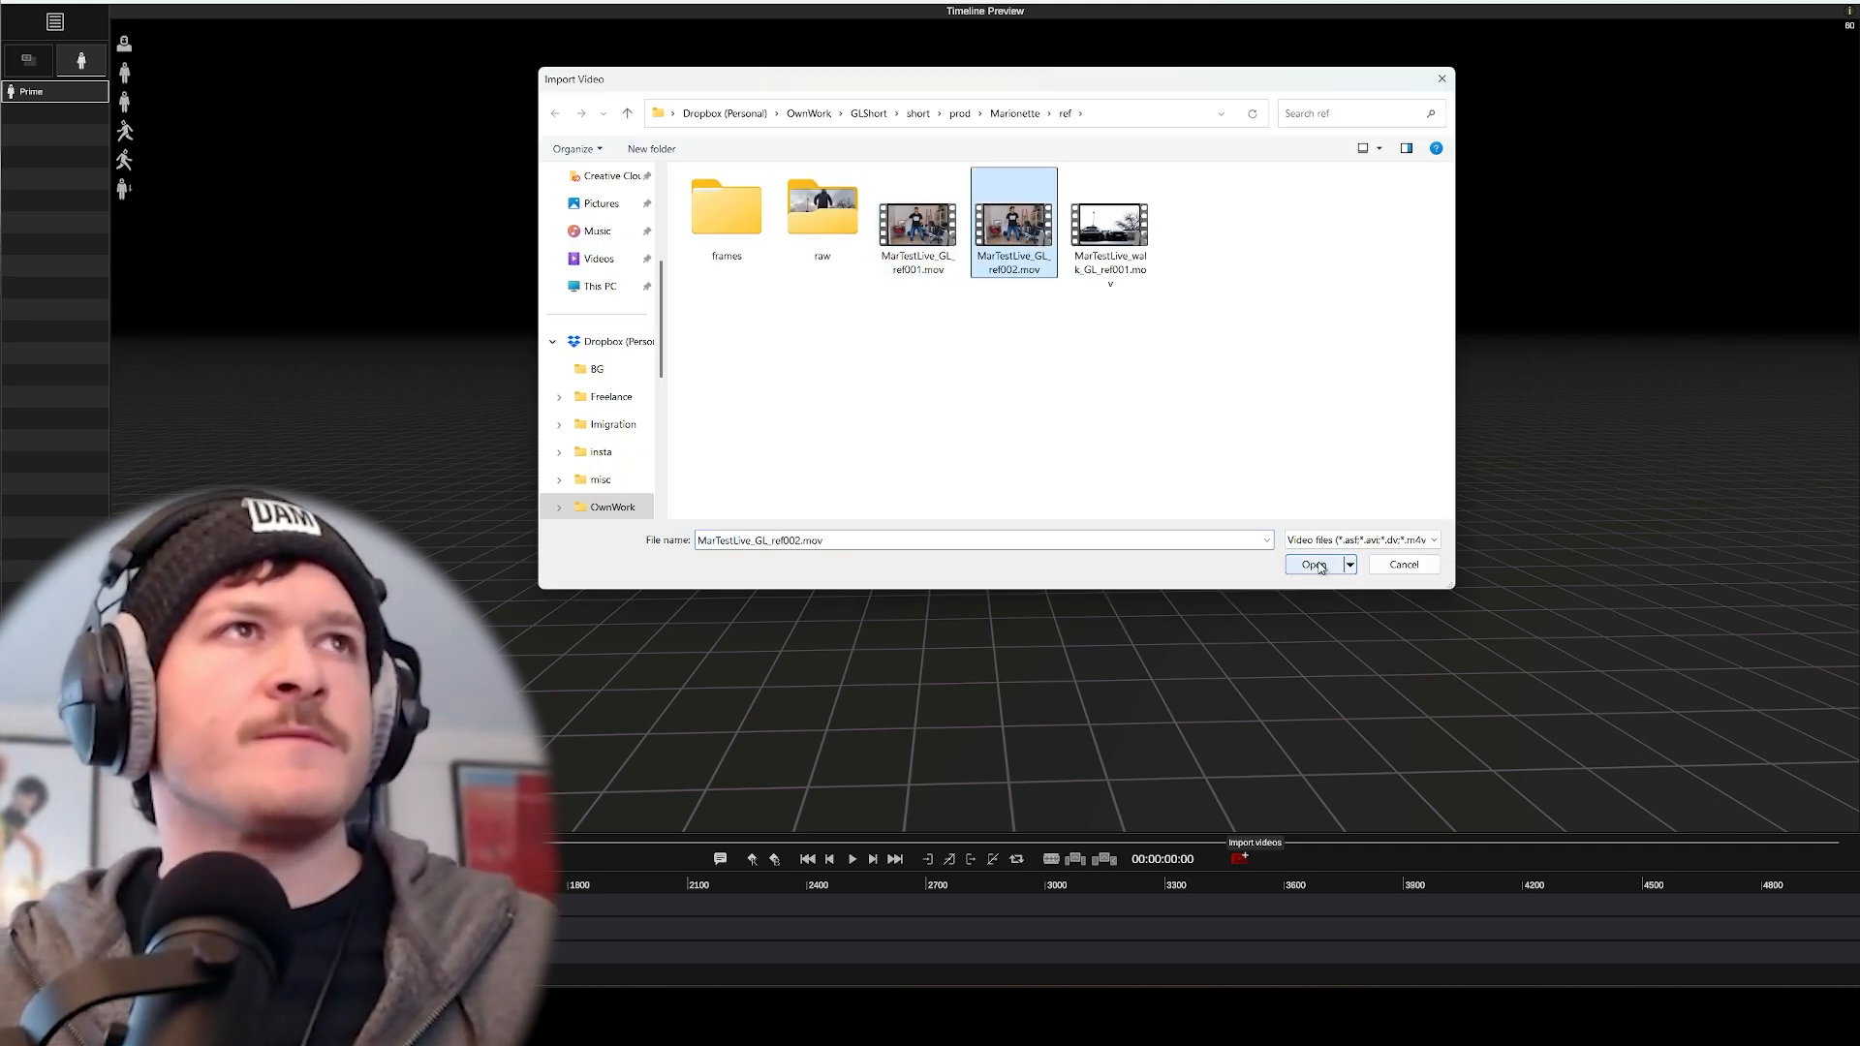
left_click(1314, 564)
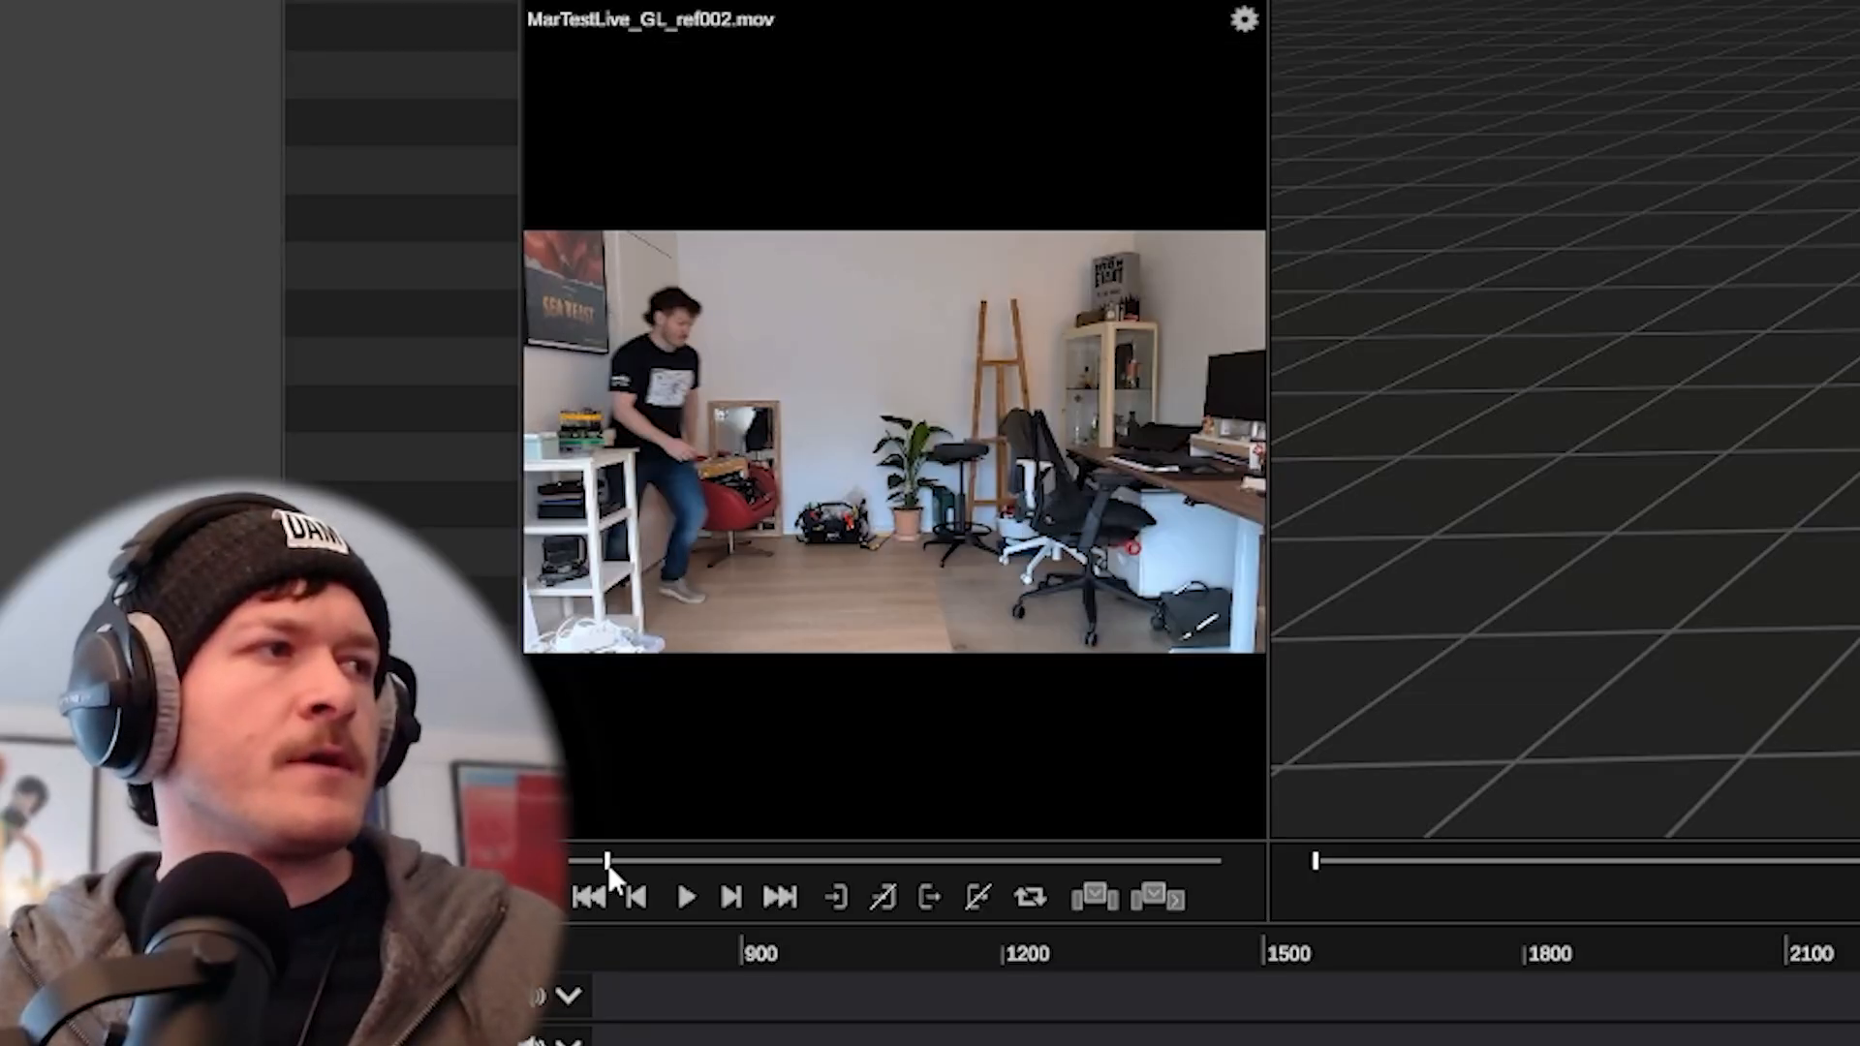
- Play and pause the ref002 clip in the video preview to check it
left_click(686, 898)
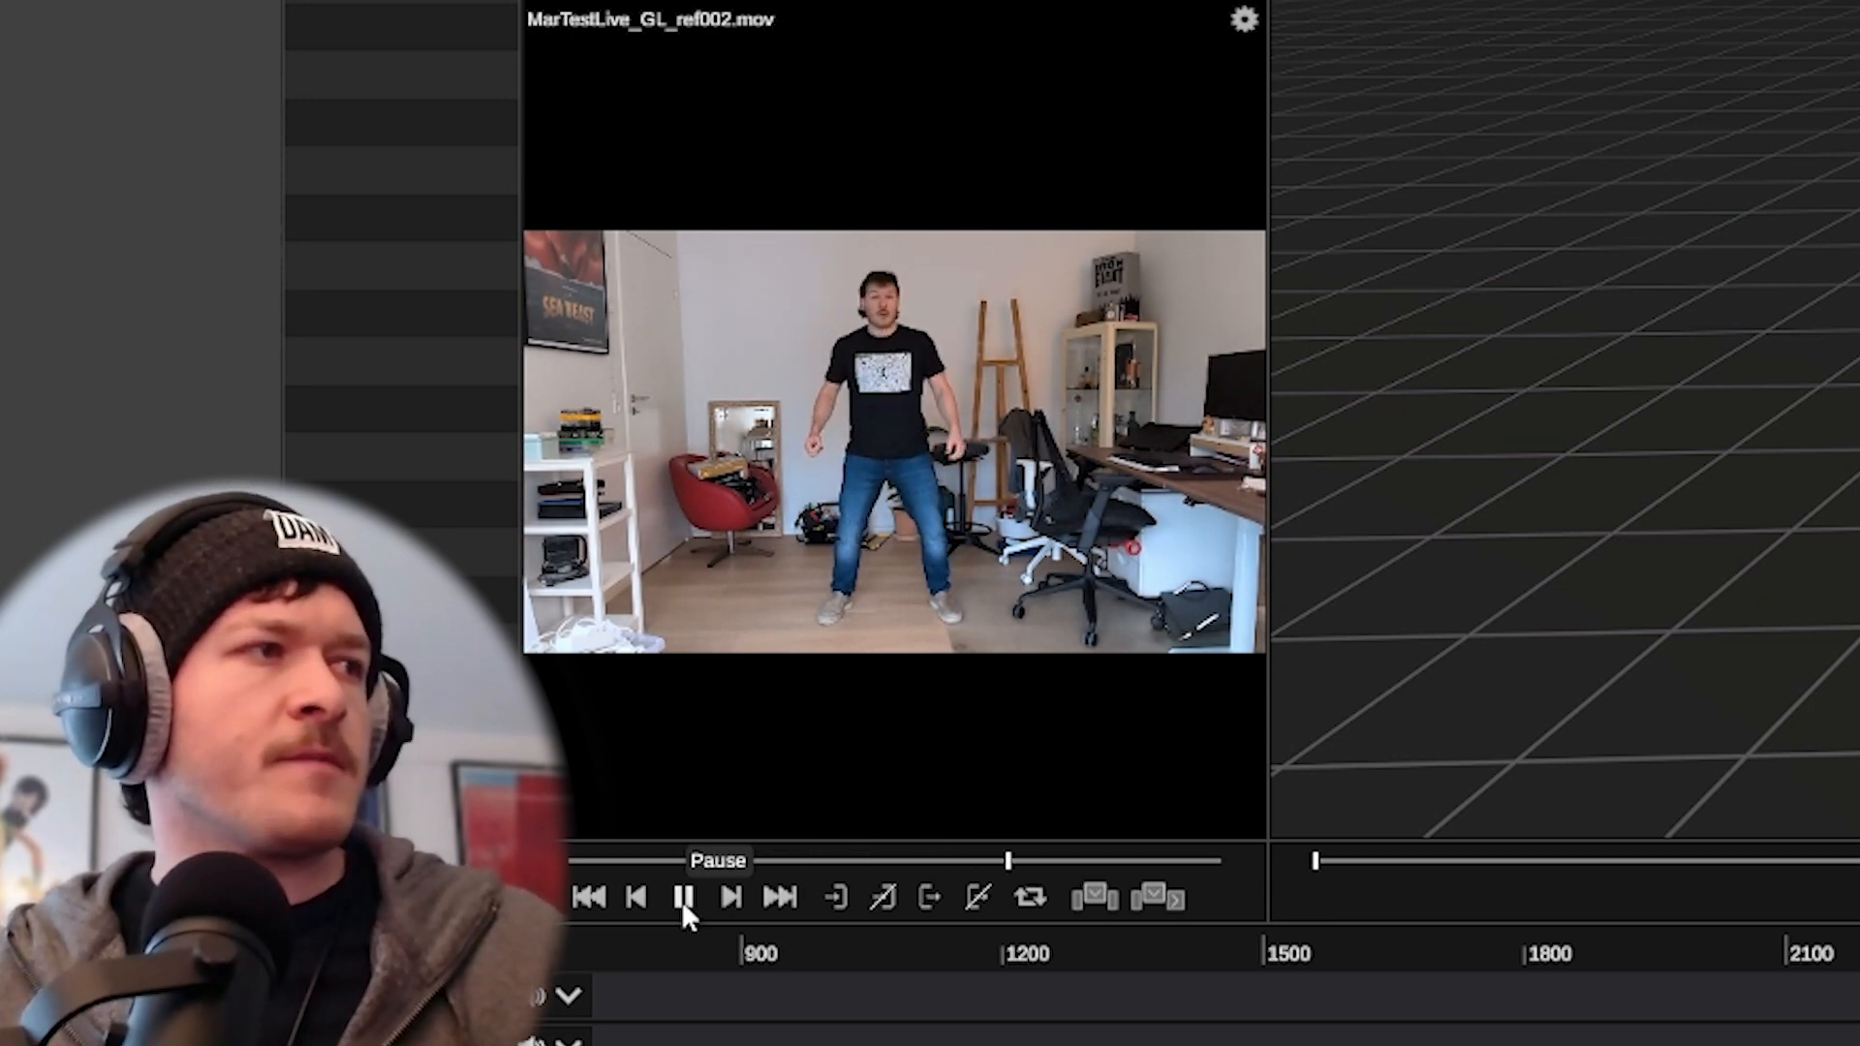
left_click(682, 897)
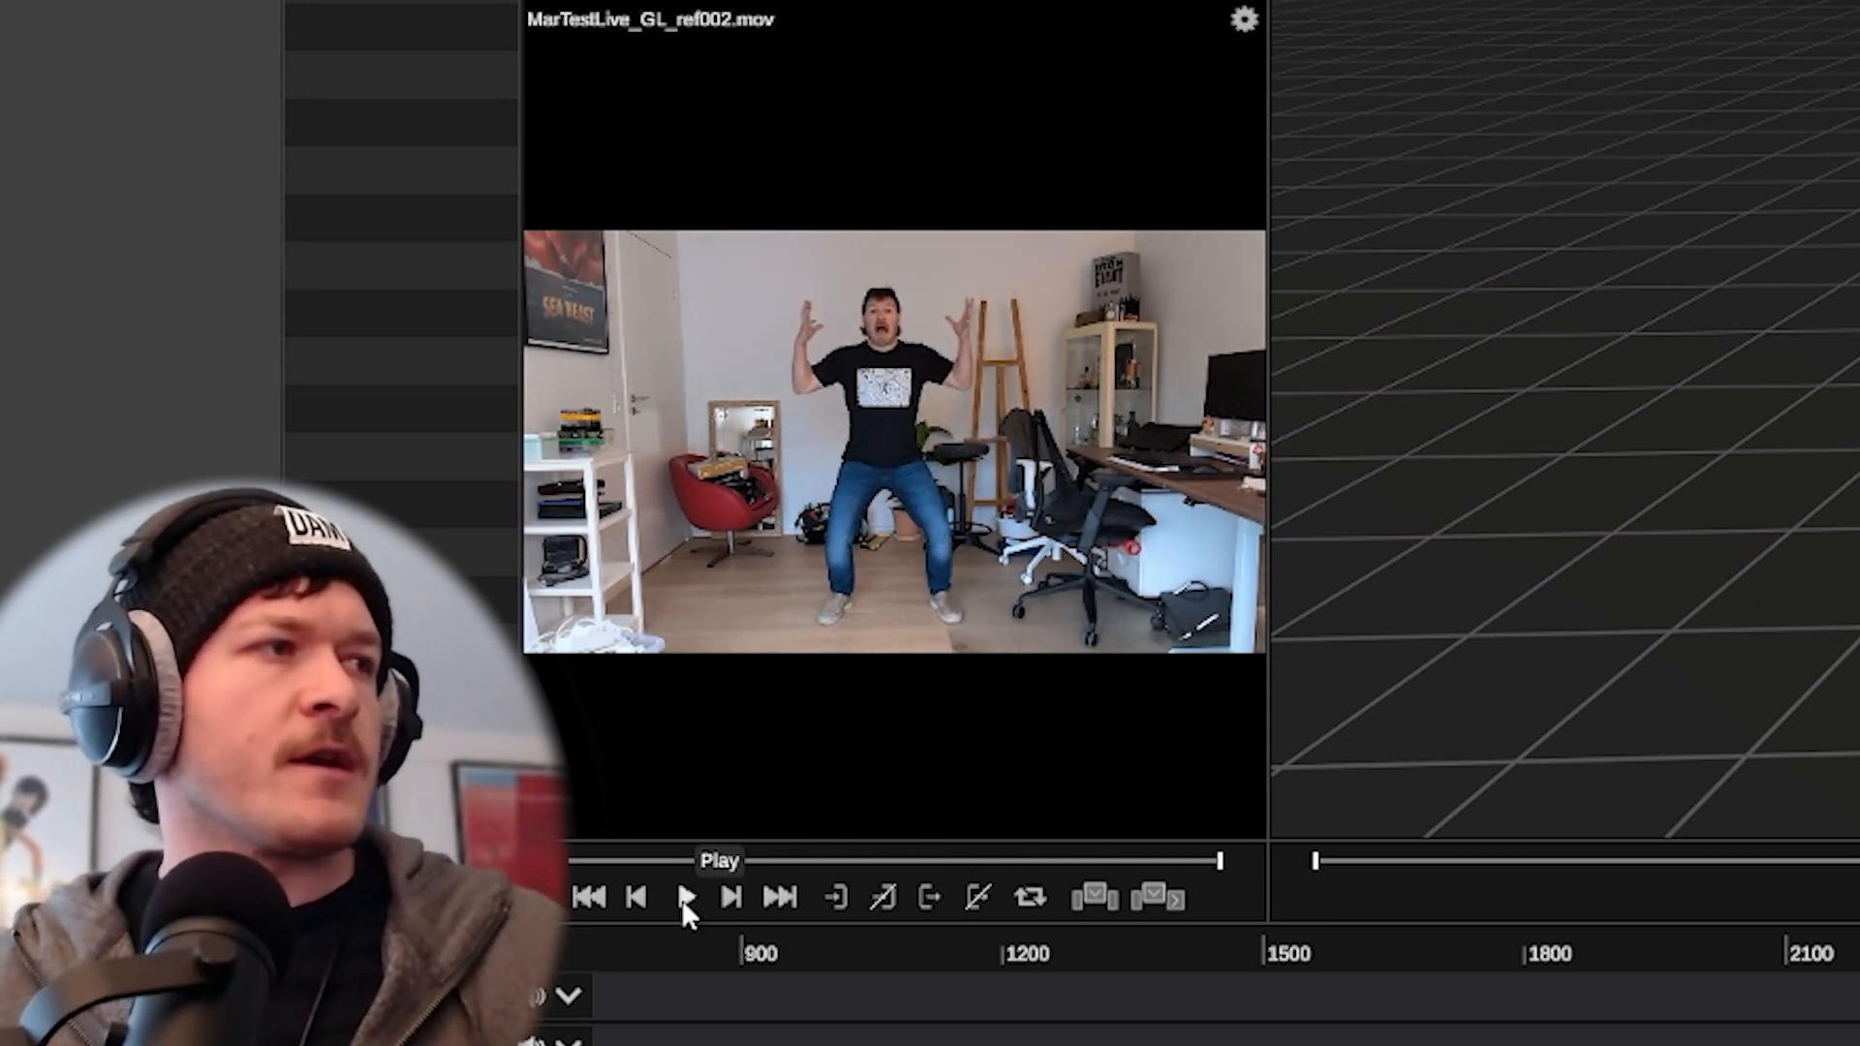
left_click(686, 897)
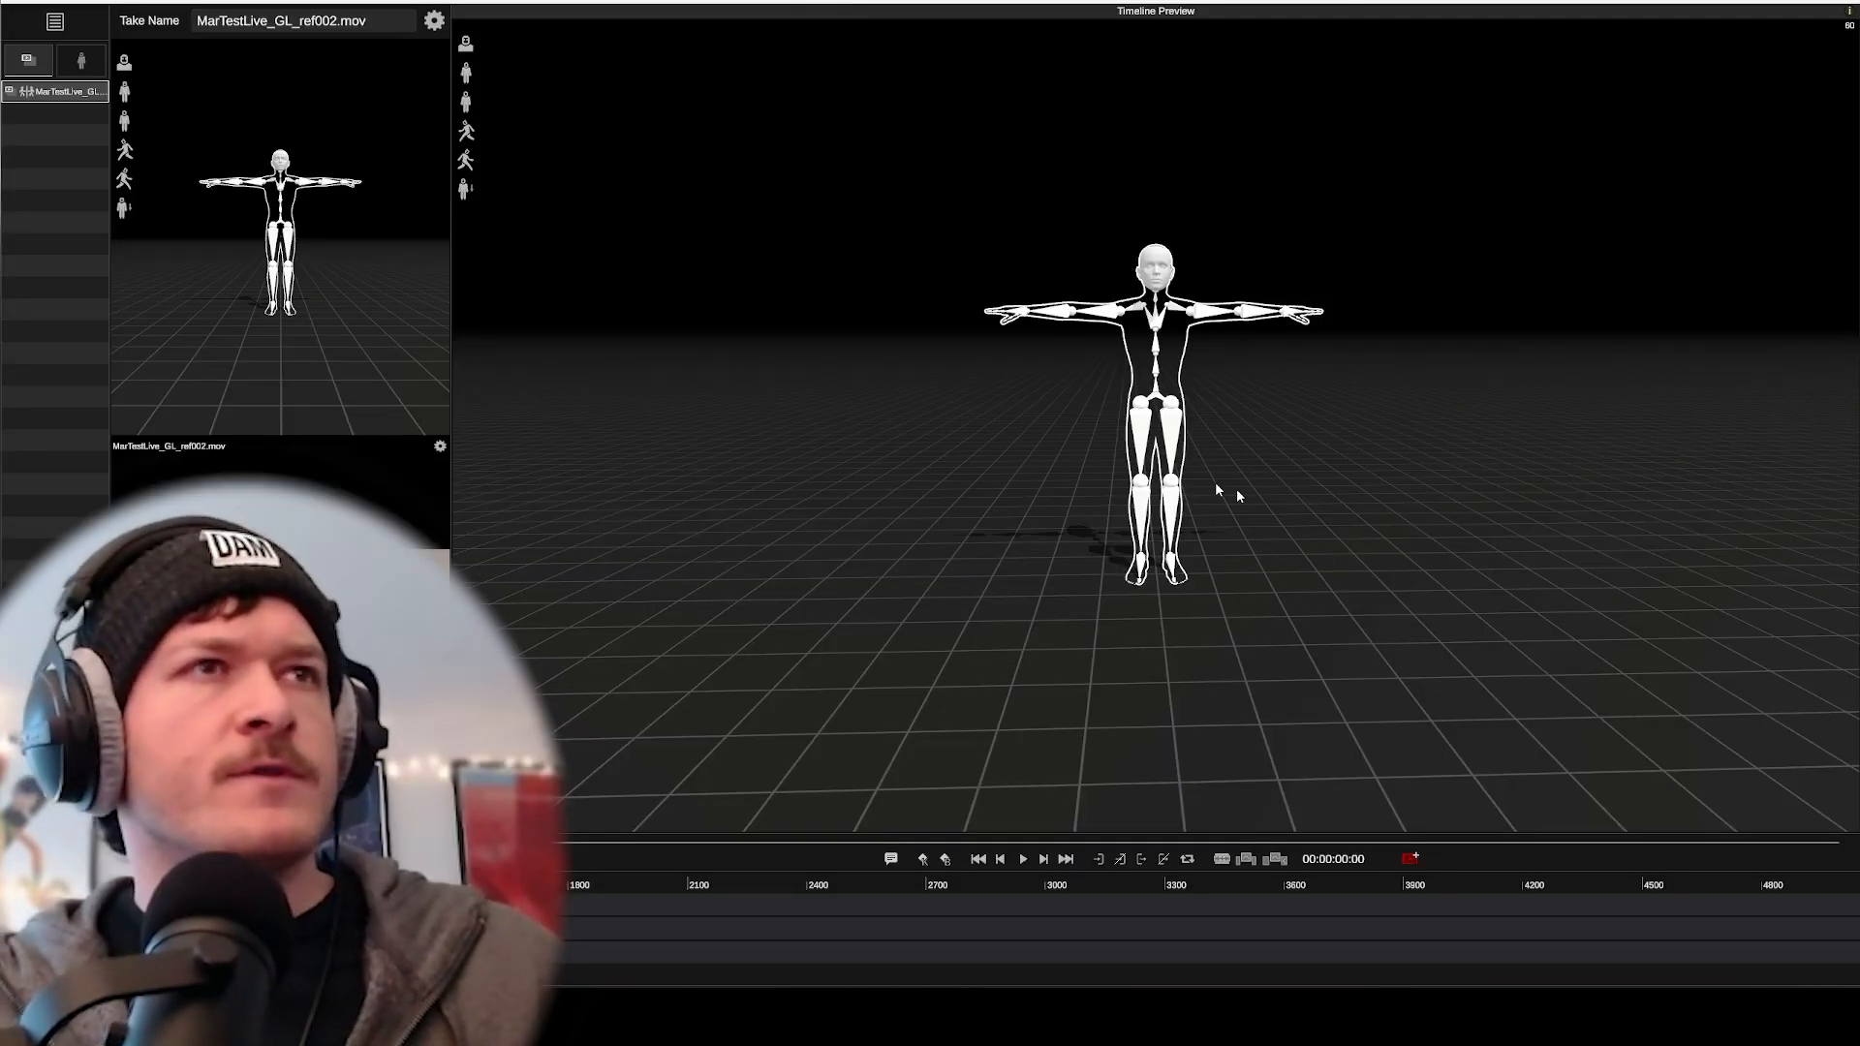
mouse_move(1266, 387)
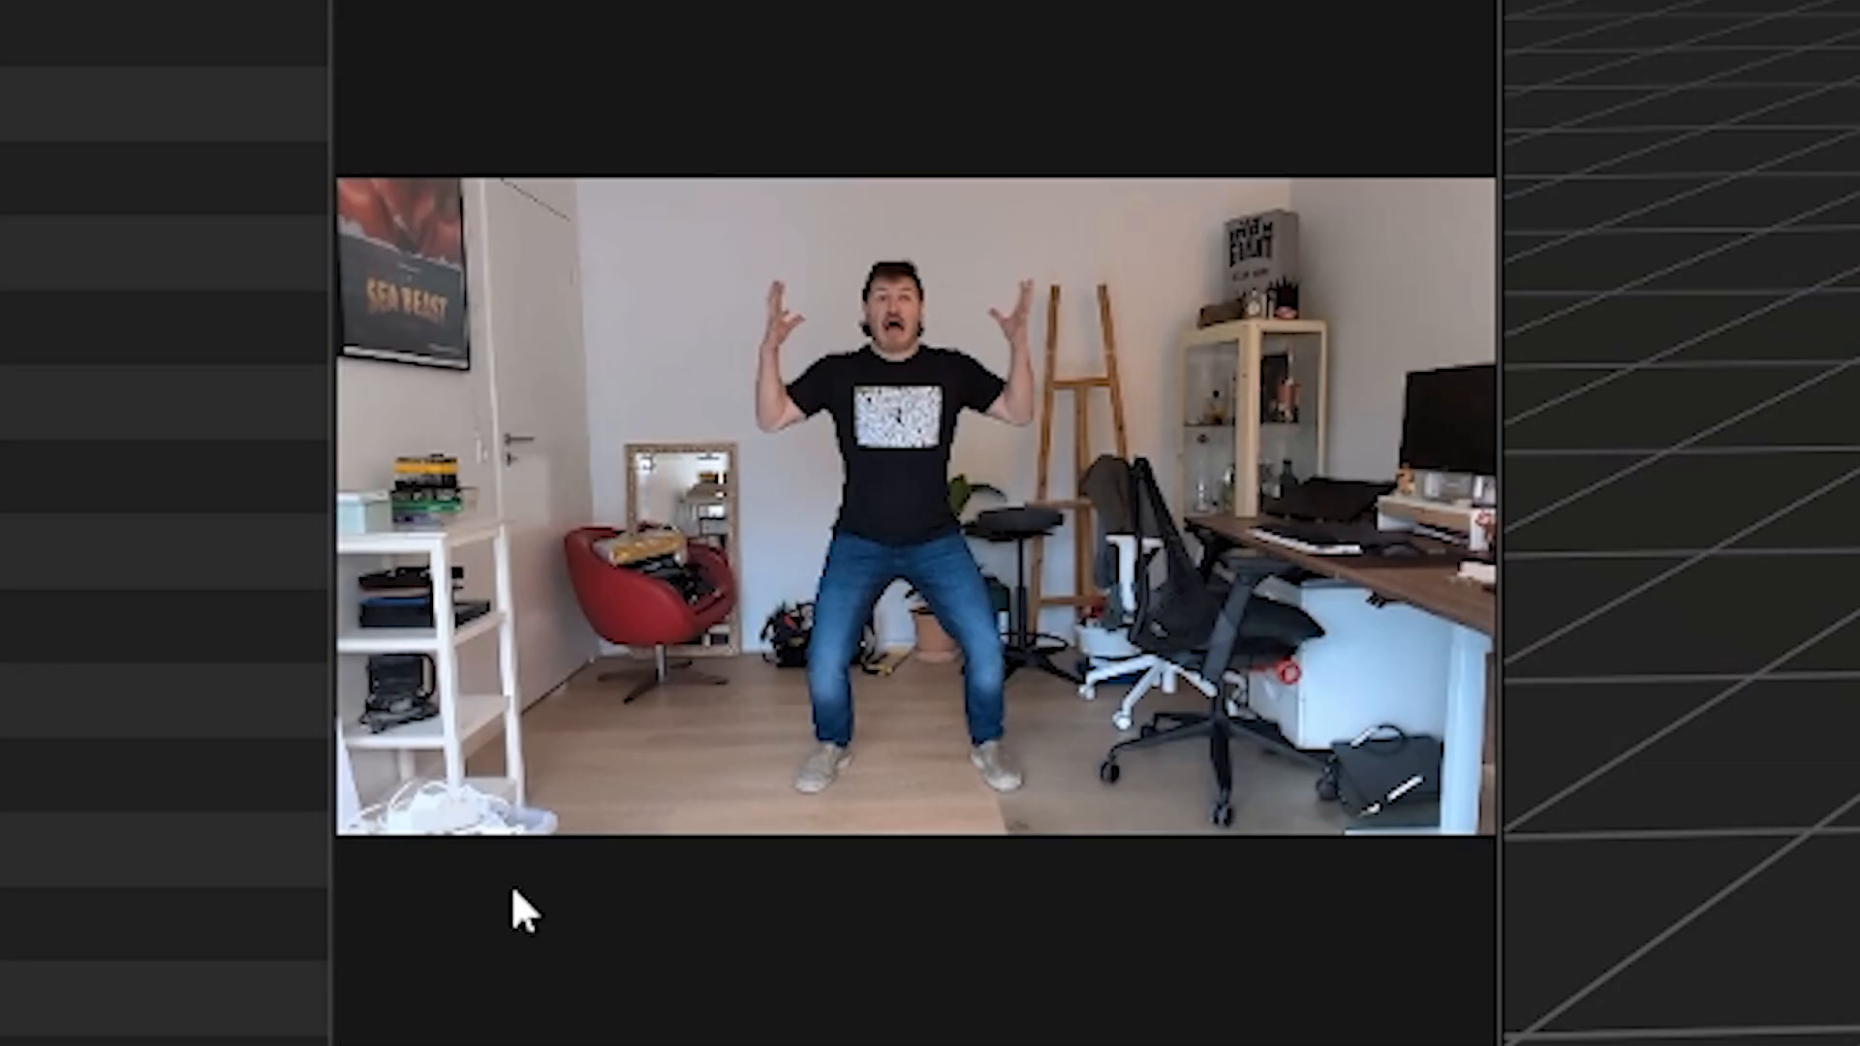
mouse_move(316, 781)
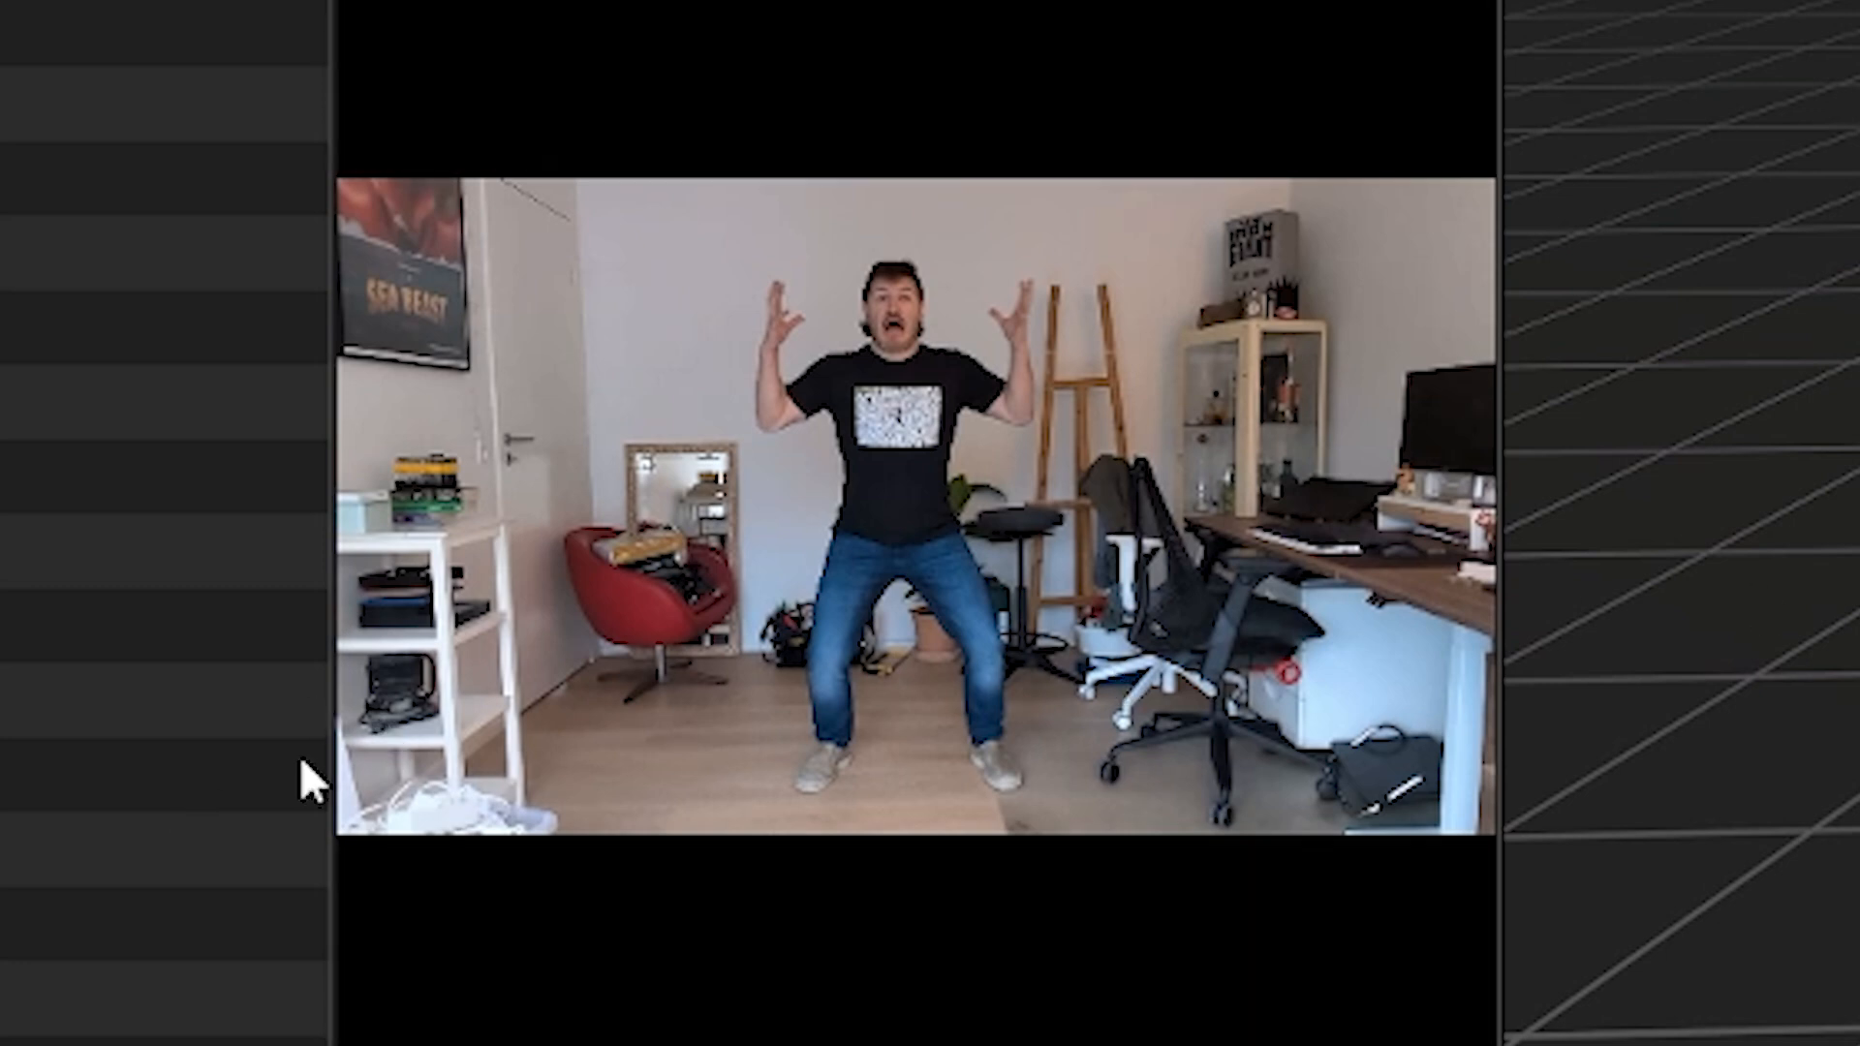
mouse_move(605, 768)
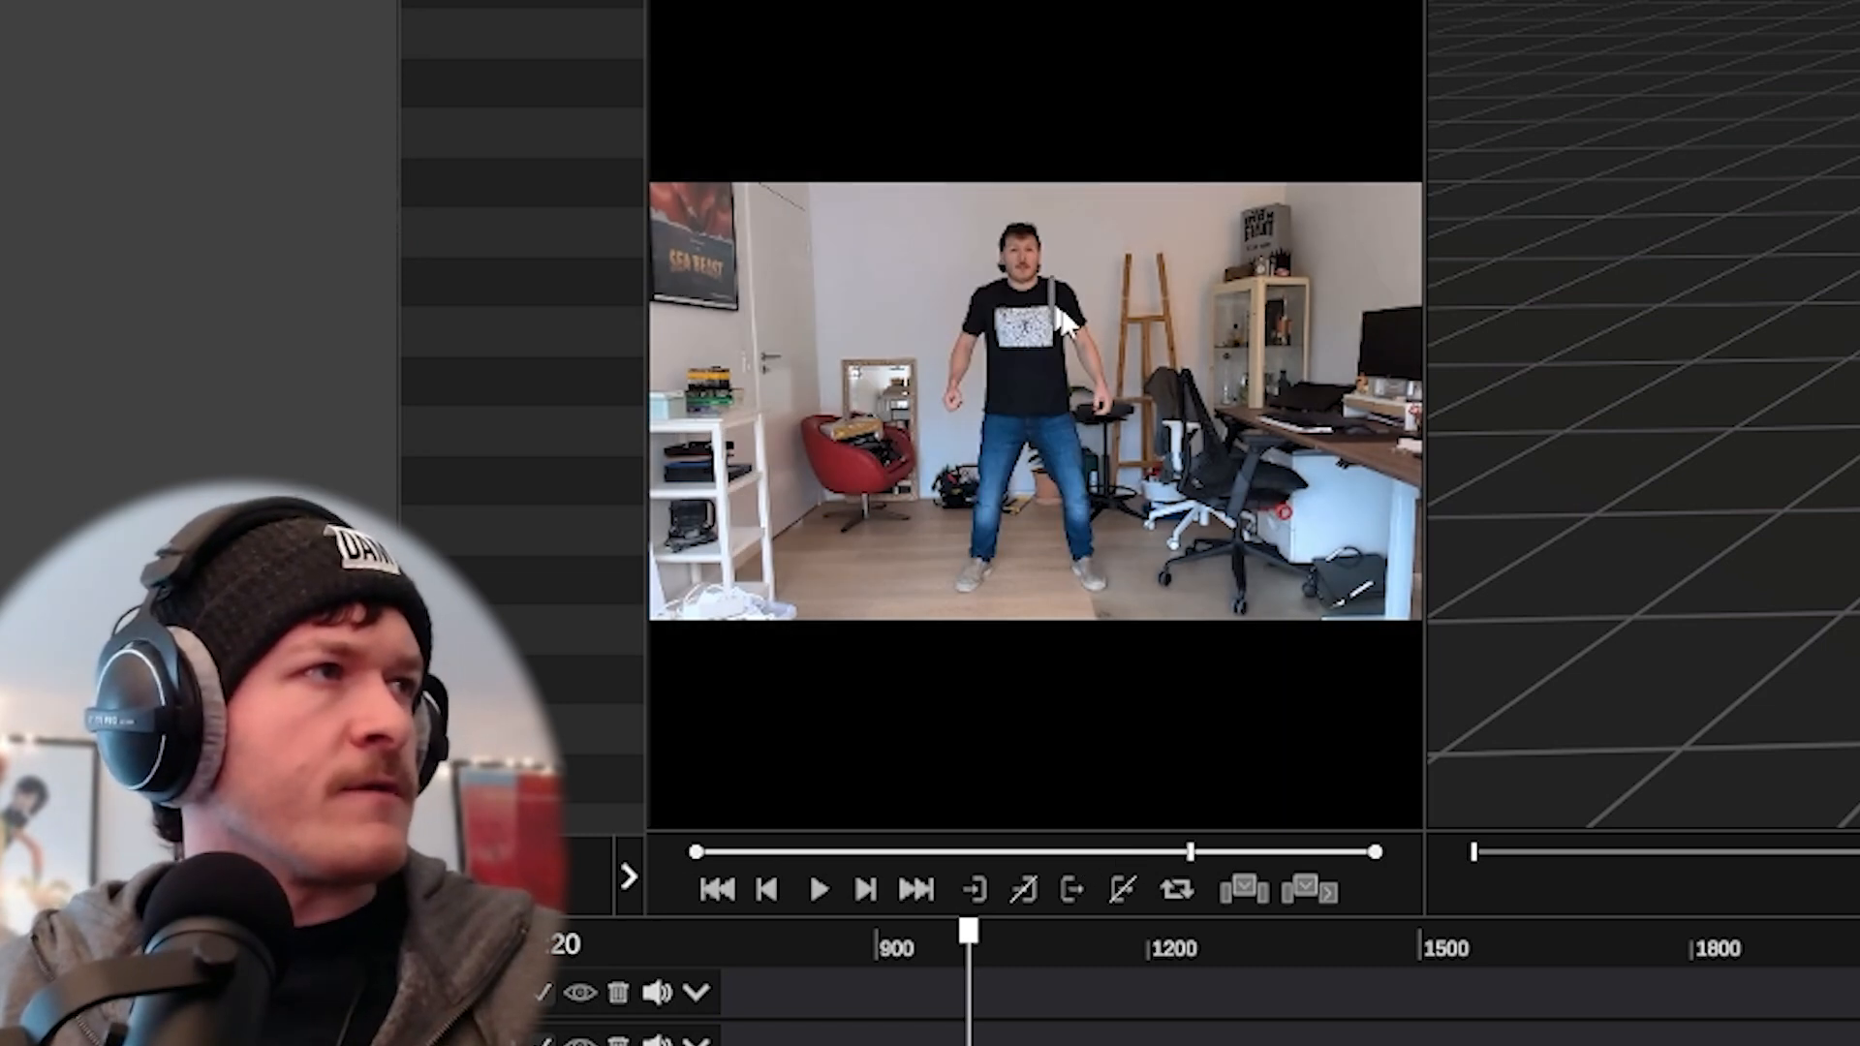
mouse_move(1097, 1011)
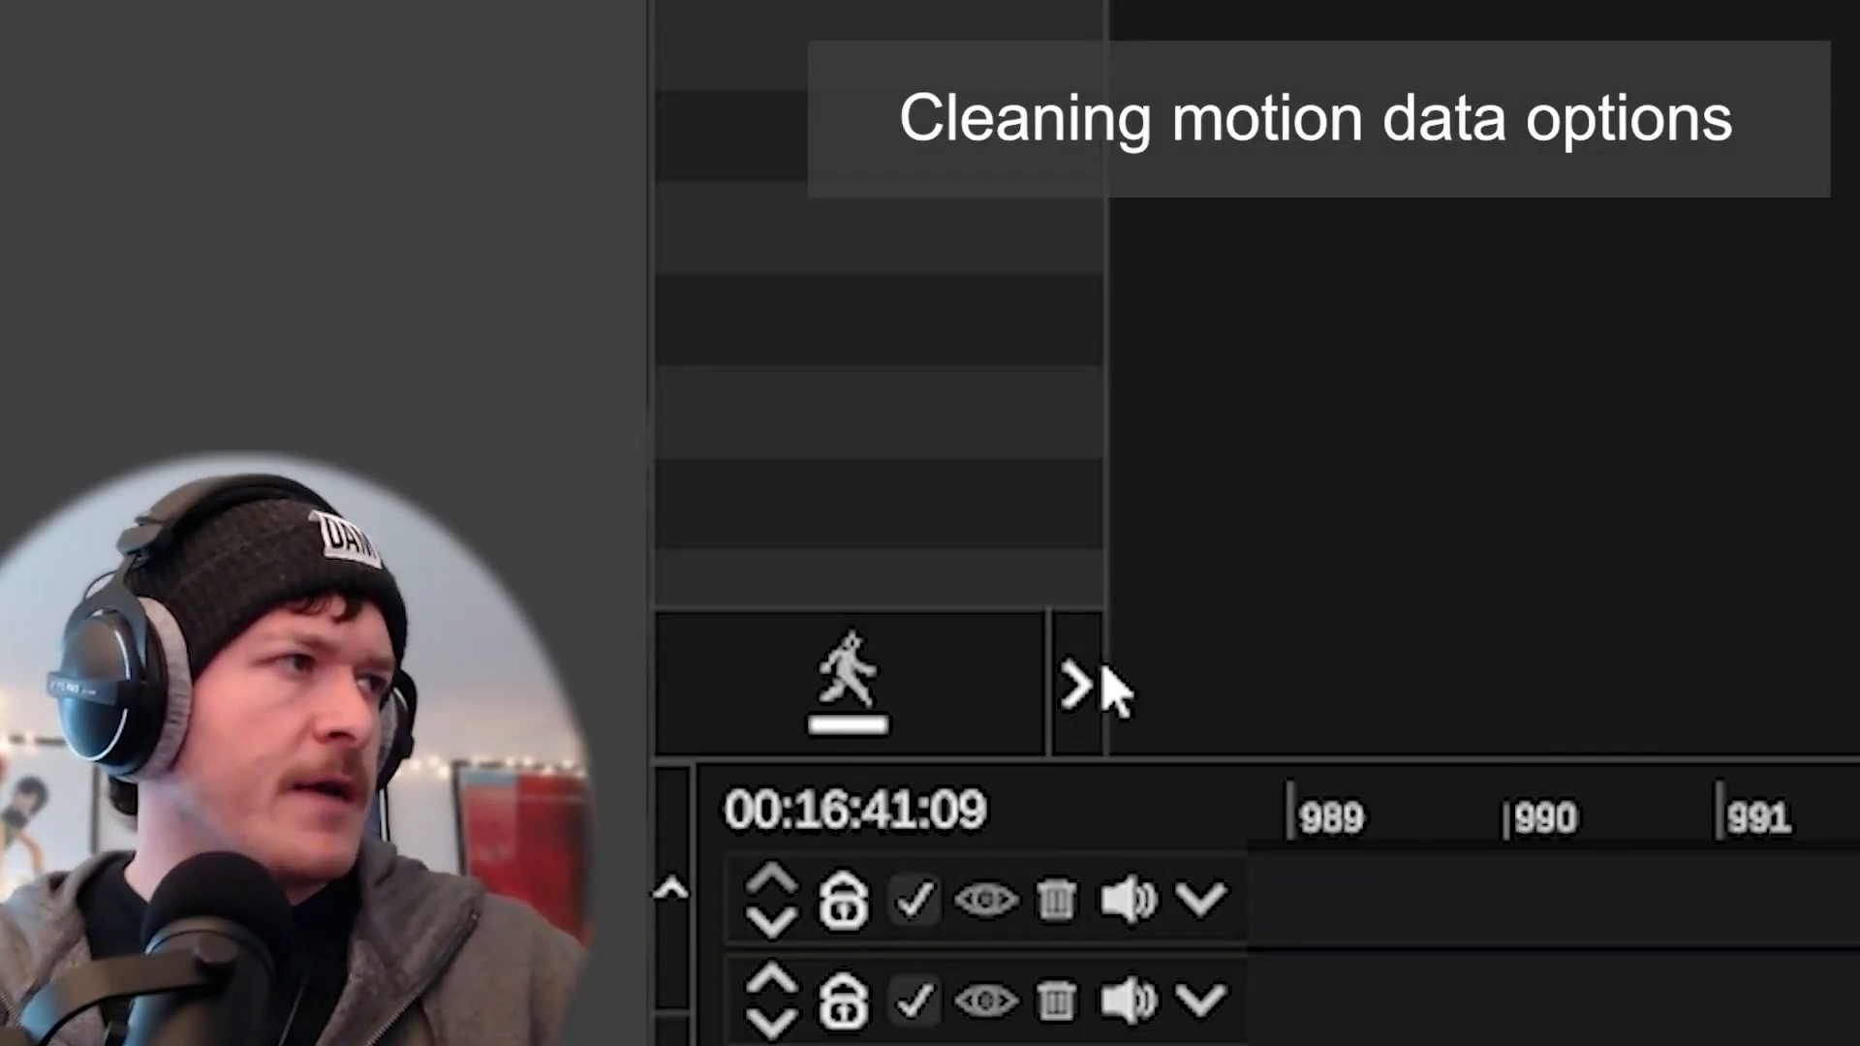
mouse_move(972, 759)
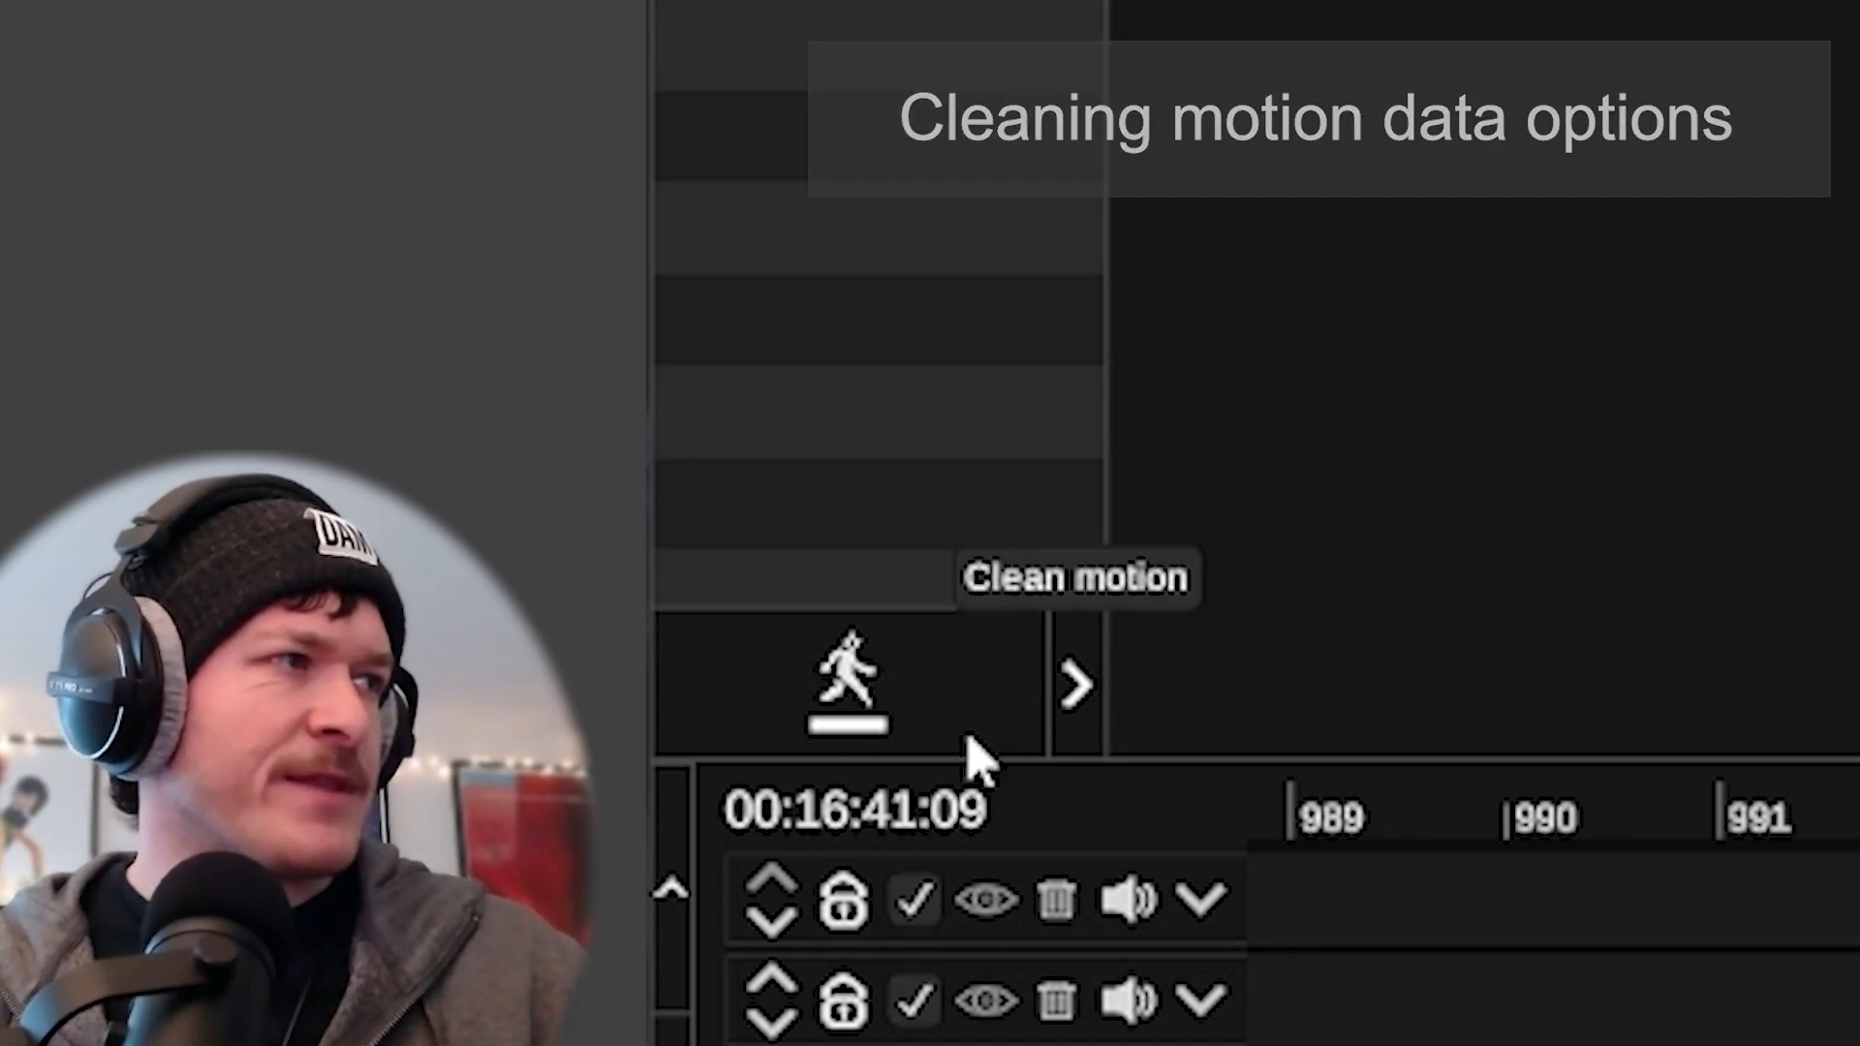
- Track the ref002 video with Body, Fingers, Wrist and Foot lock enabled, Face off
left_click(1074, 686)
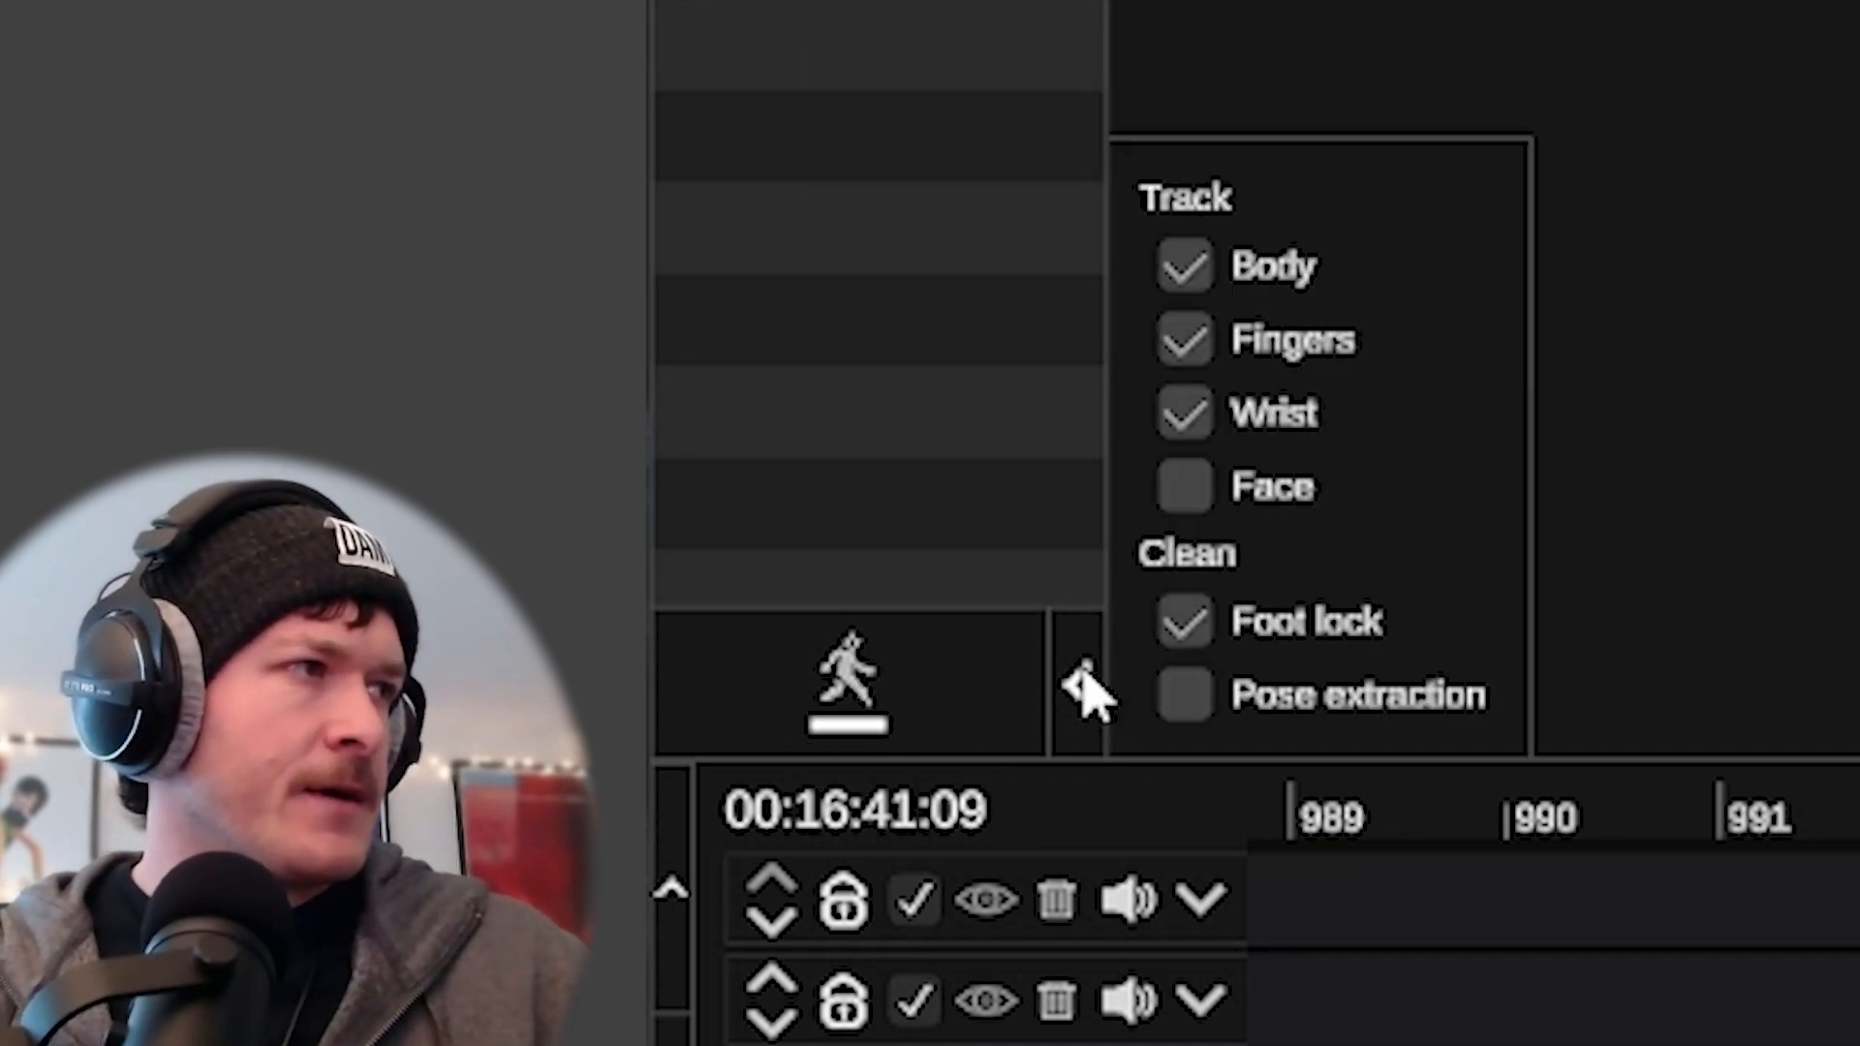
mouse_move(1257, 486)
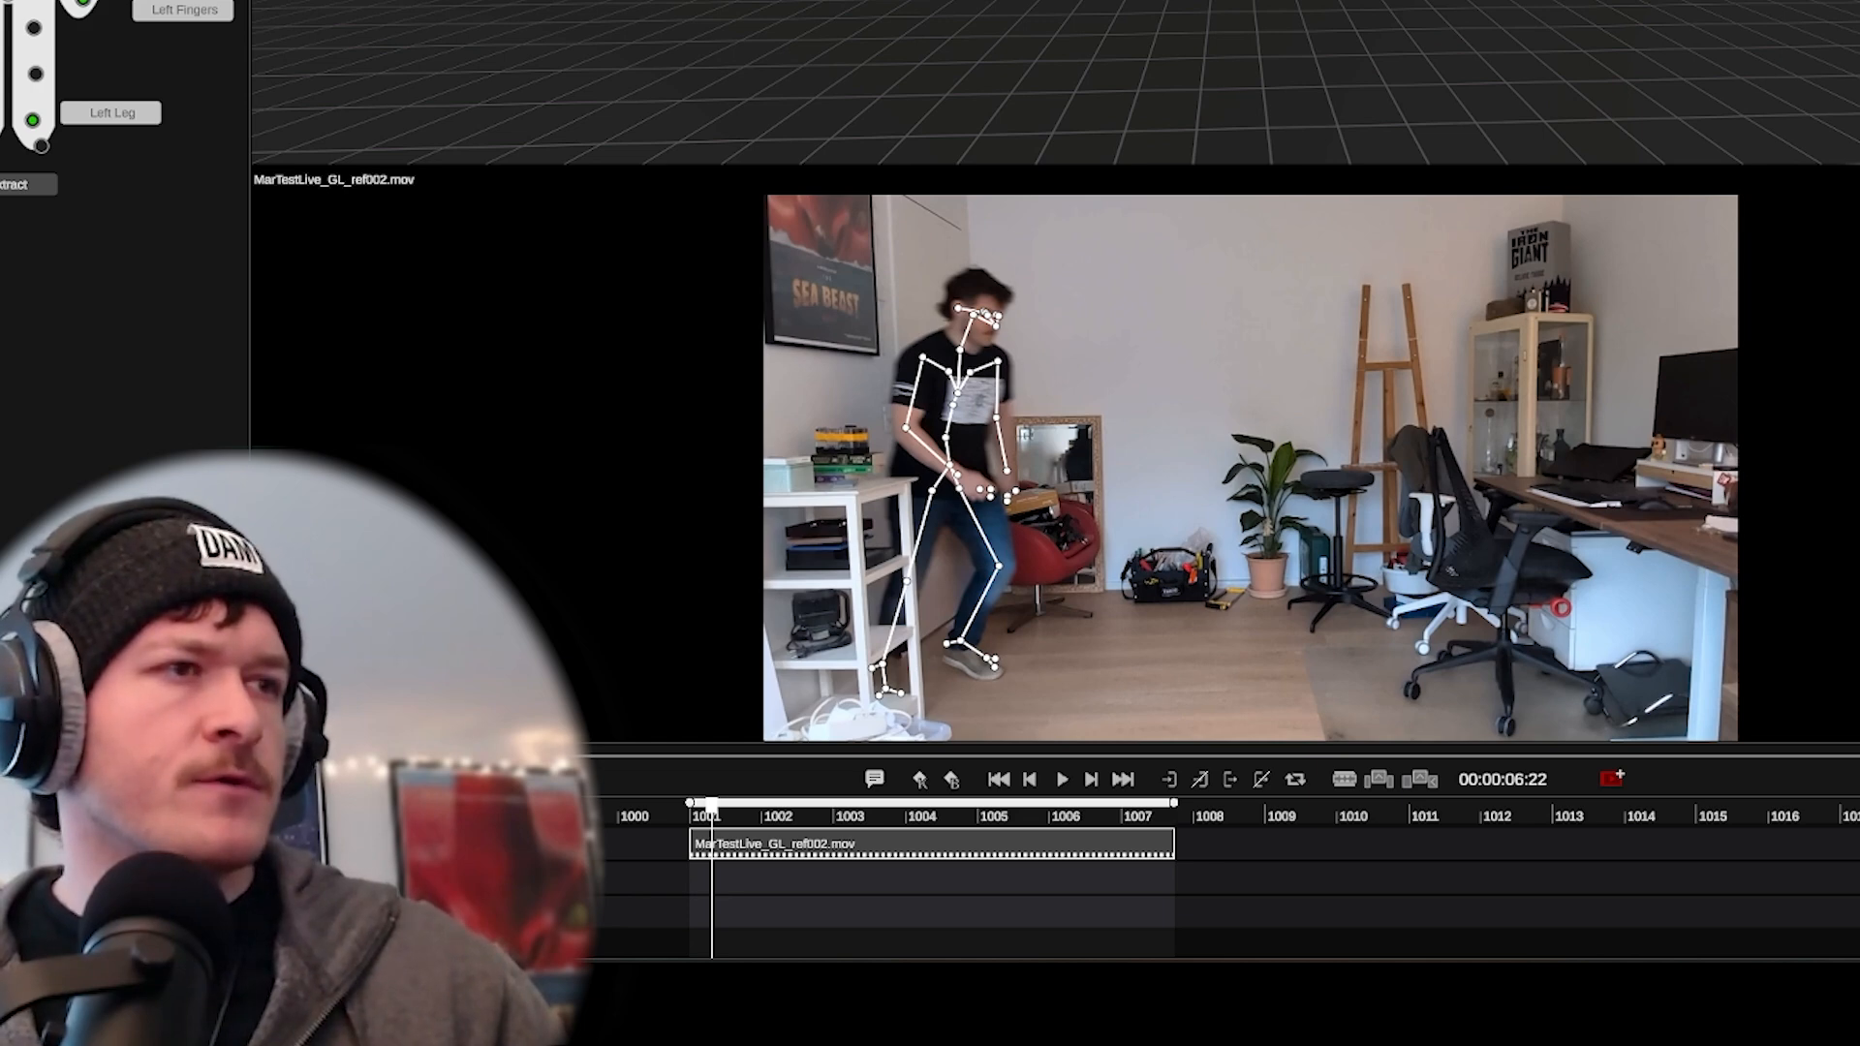
left_click(1061, 778)
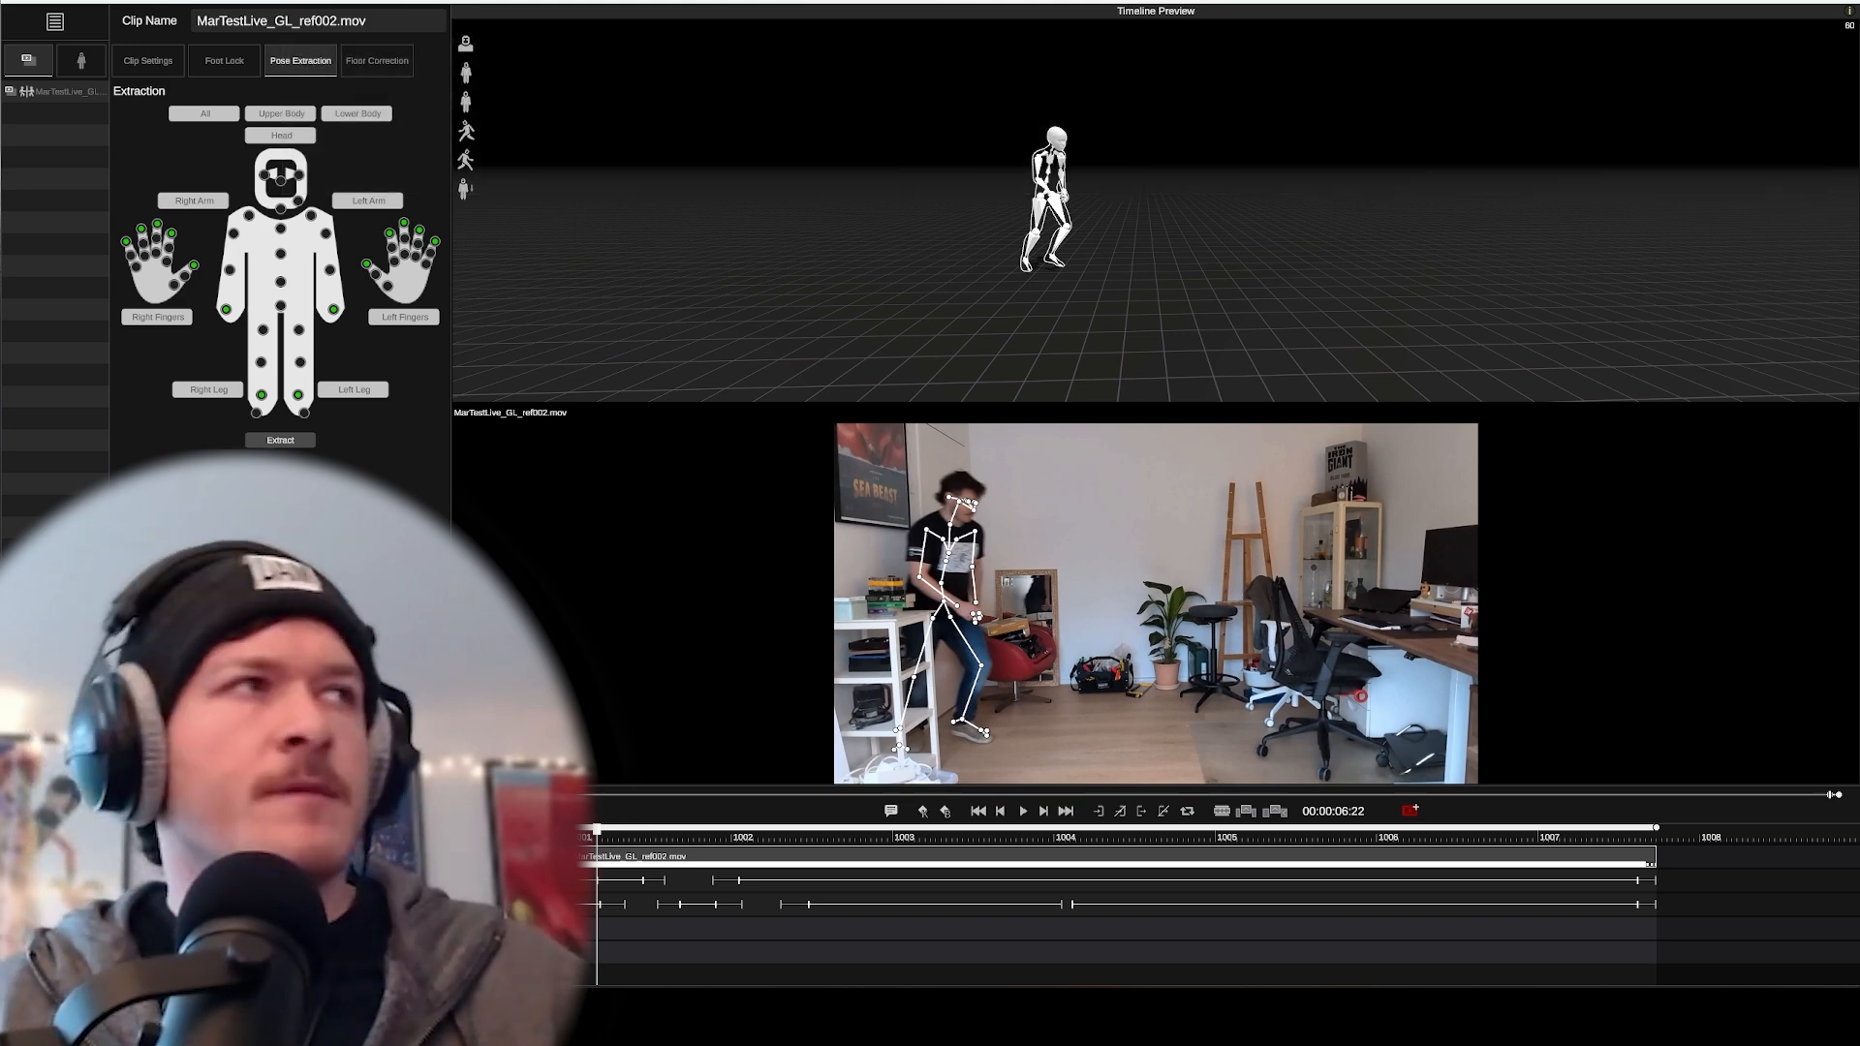
mouse_move(224, 310)
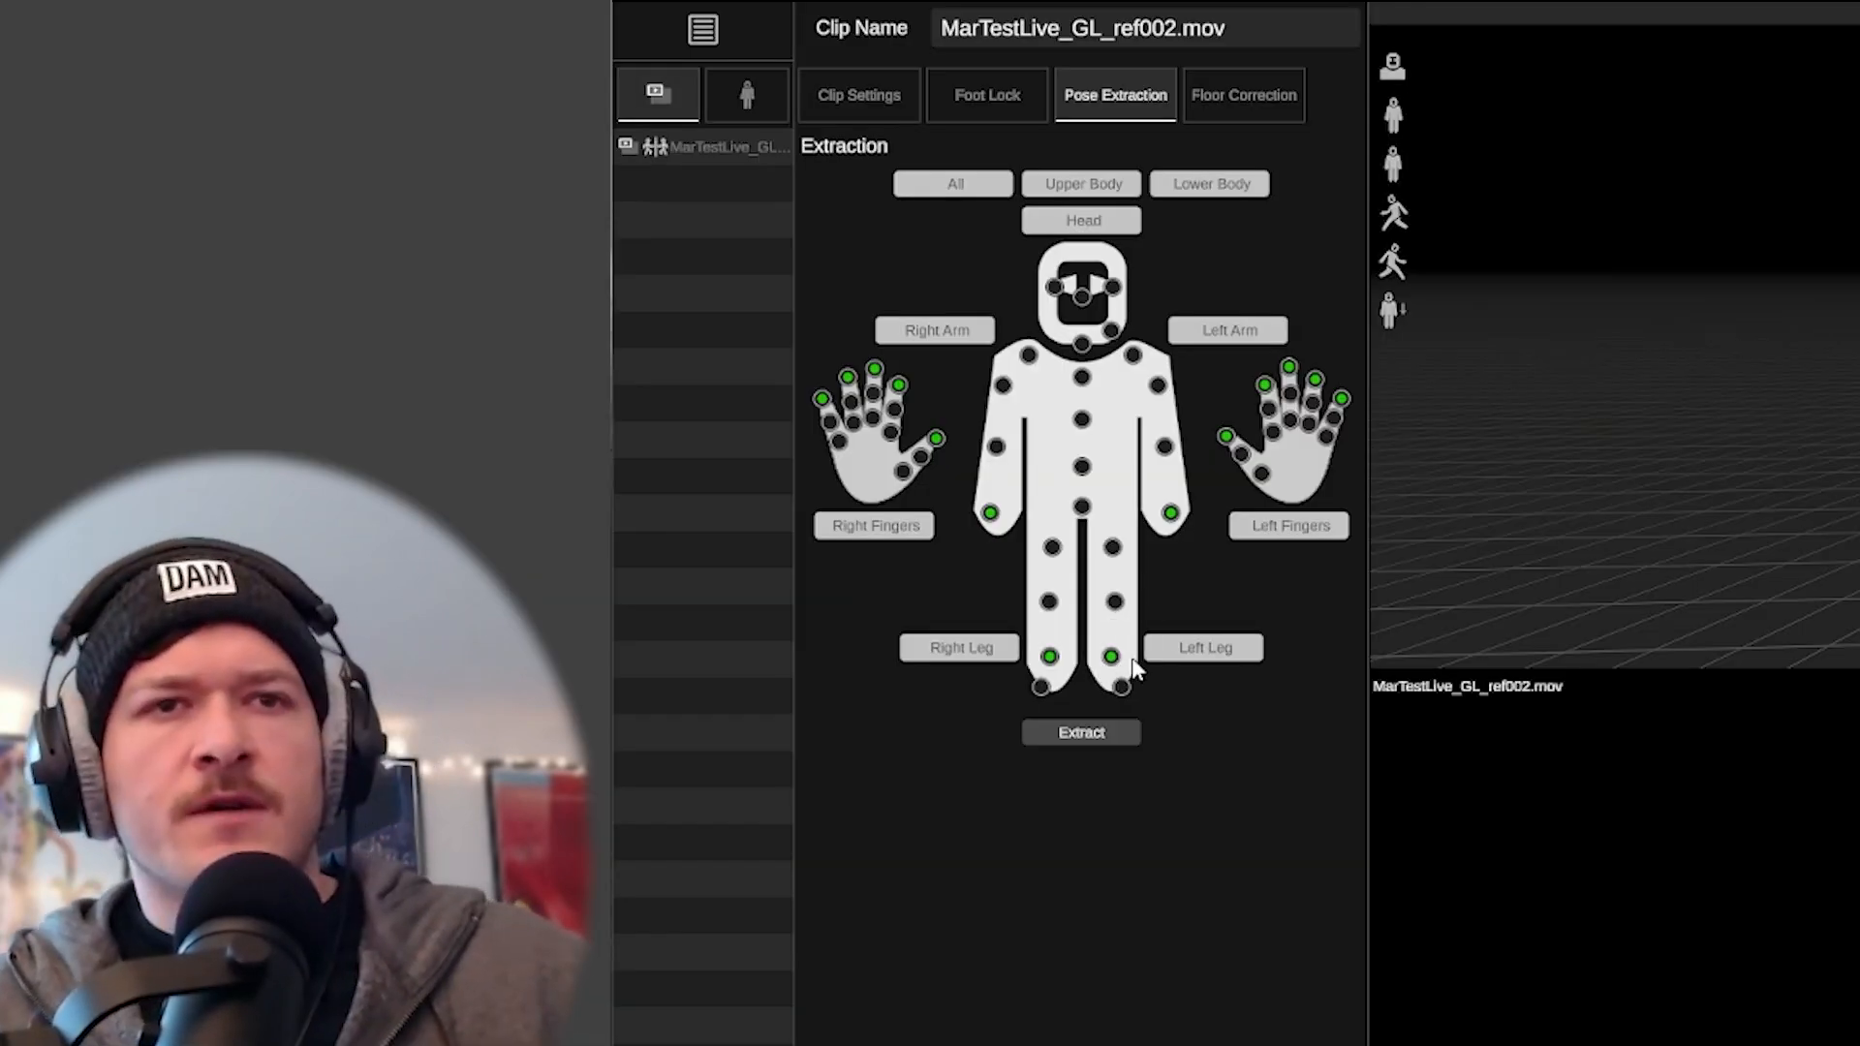
mouse_move(913, 293)
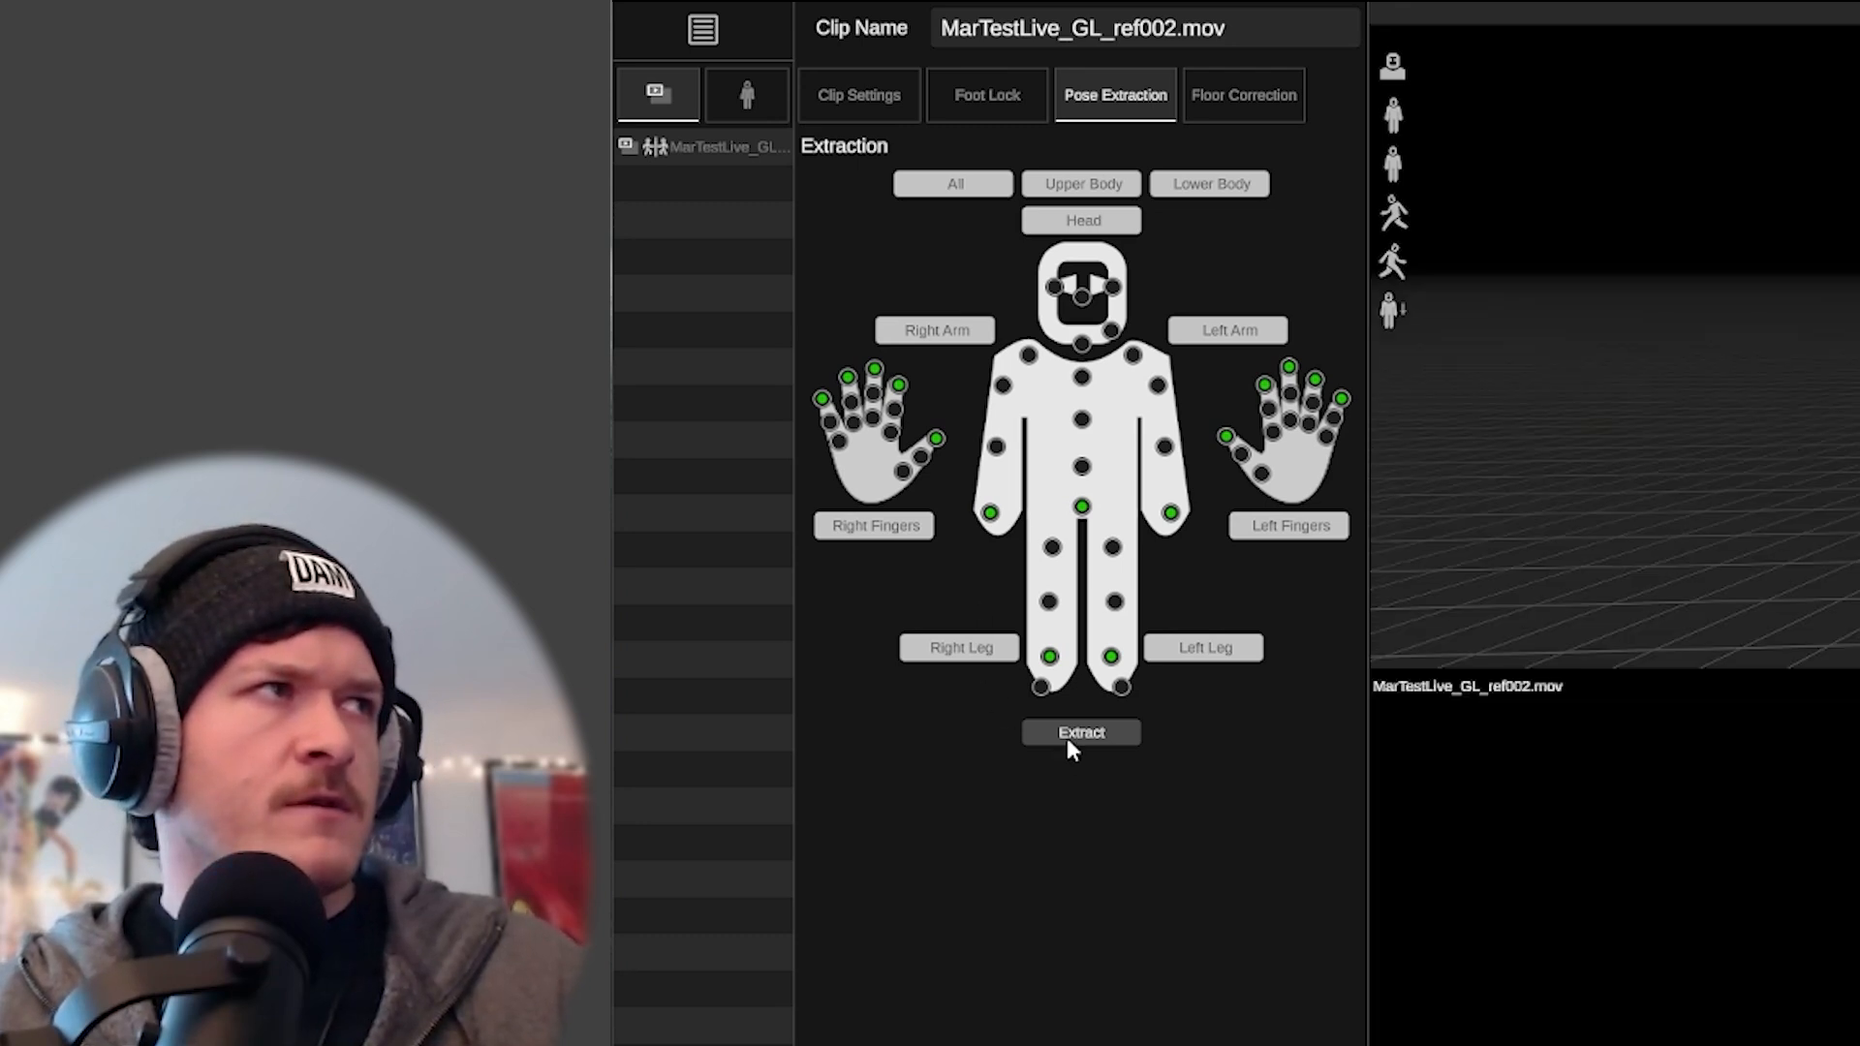
- Run Extract on the selected body points of the tracked take
left_click(1081, 732)
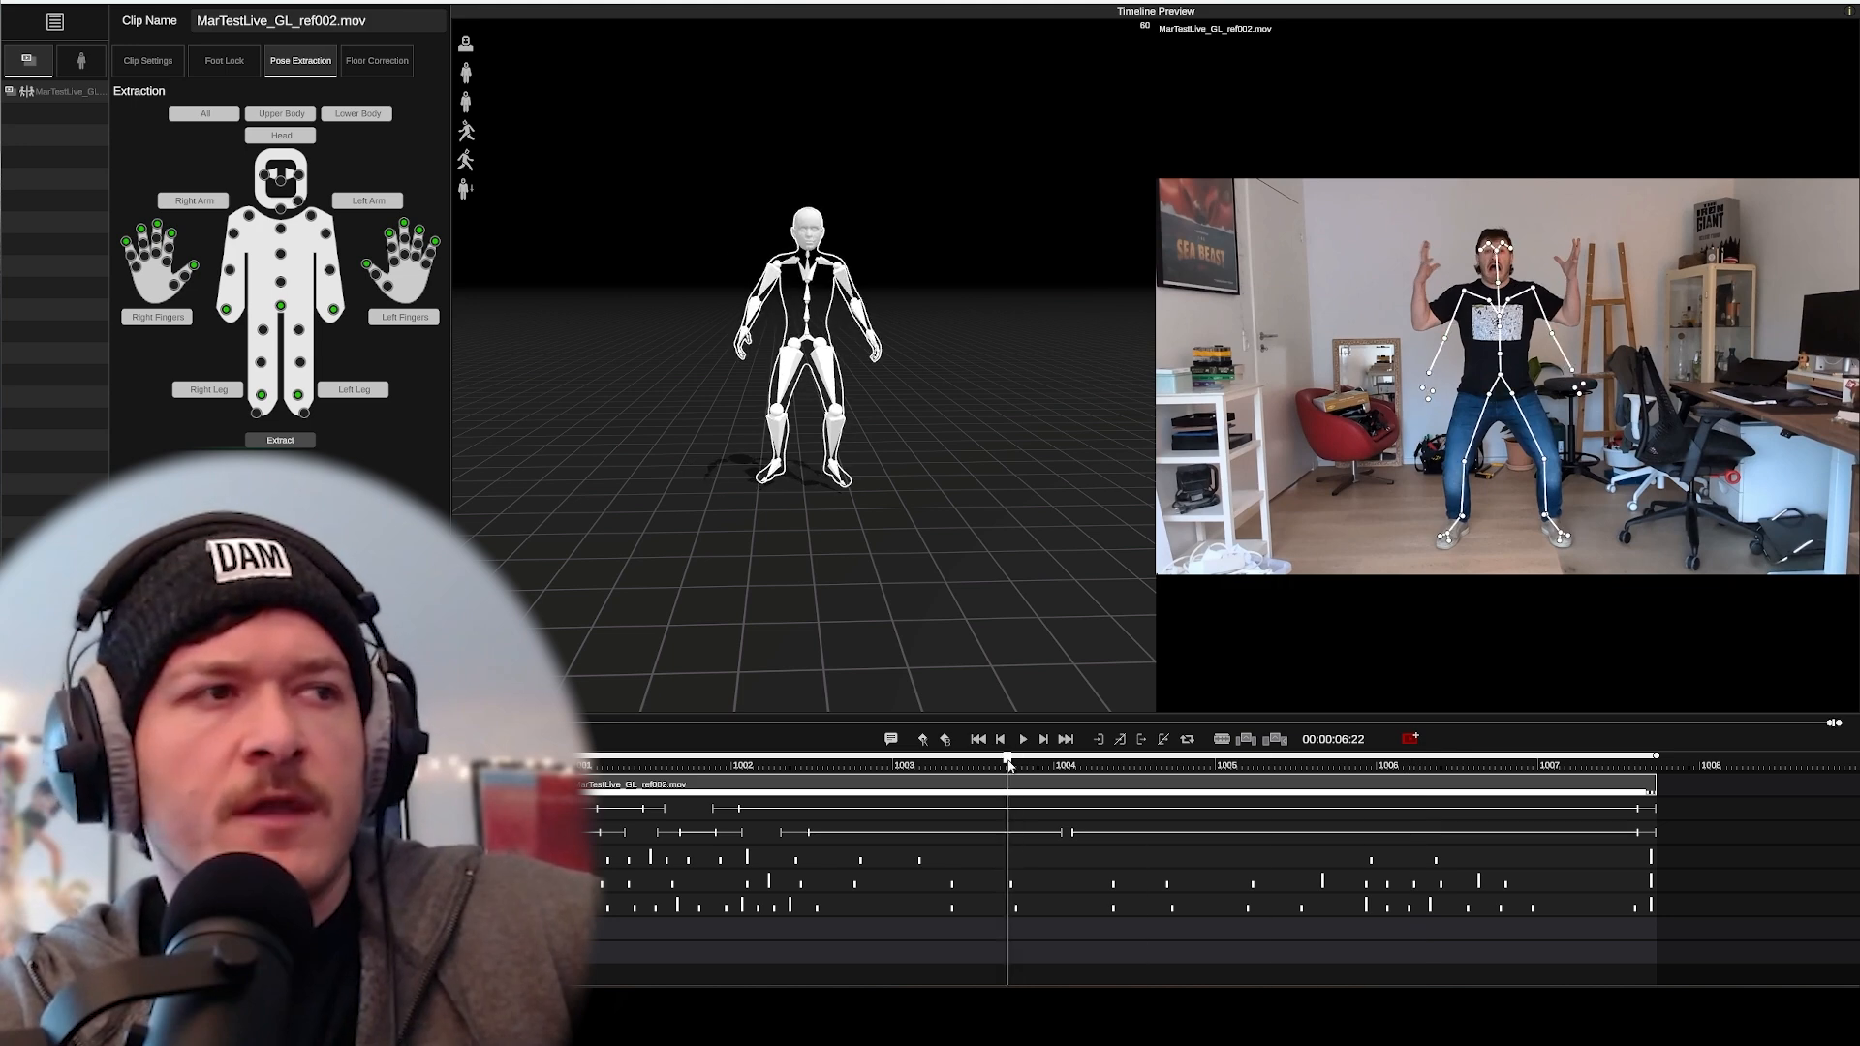
- Compare poses at different frames and mark the current pose as a breakdown
left_click(598, 765)
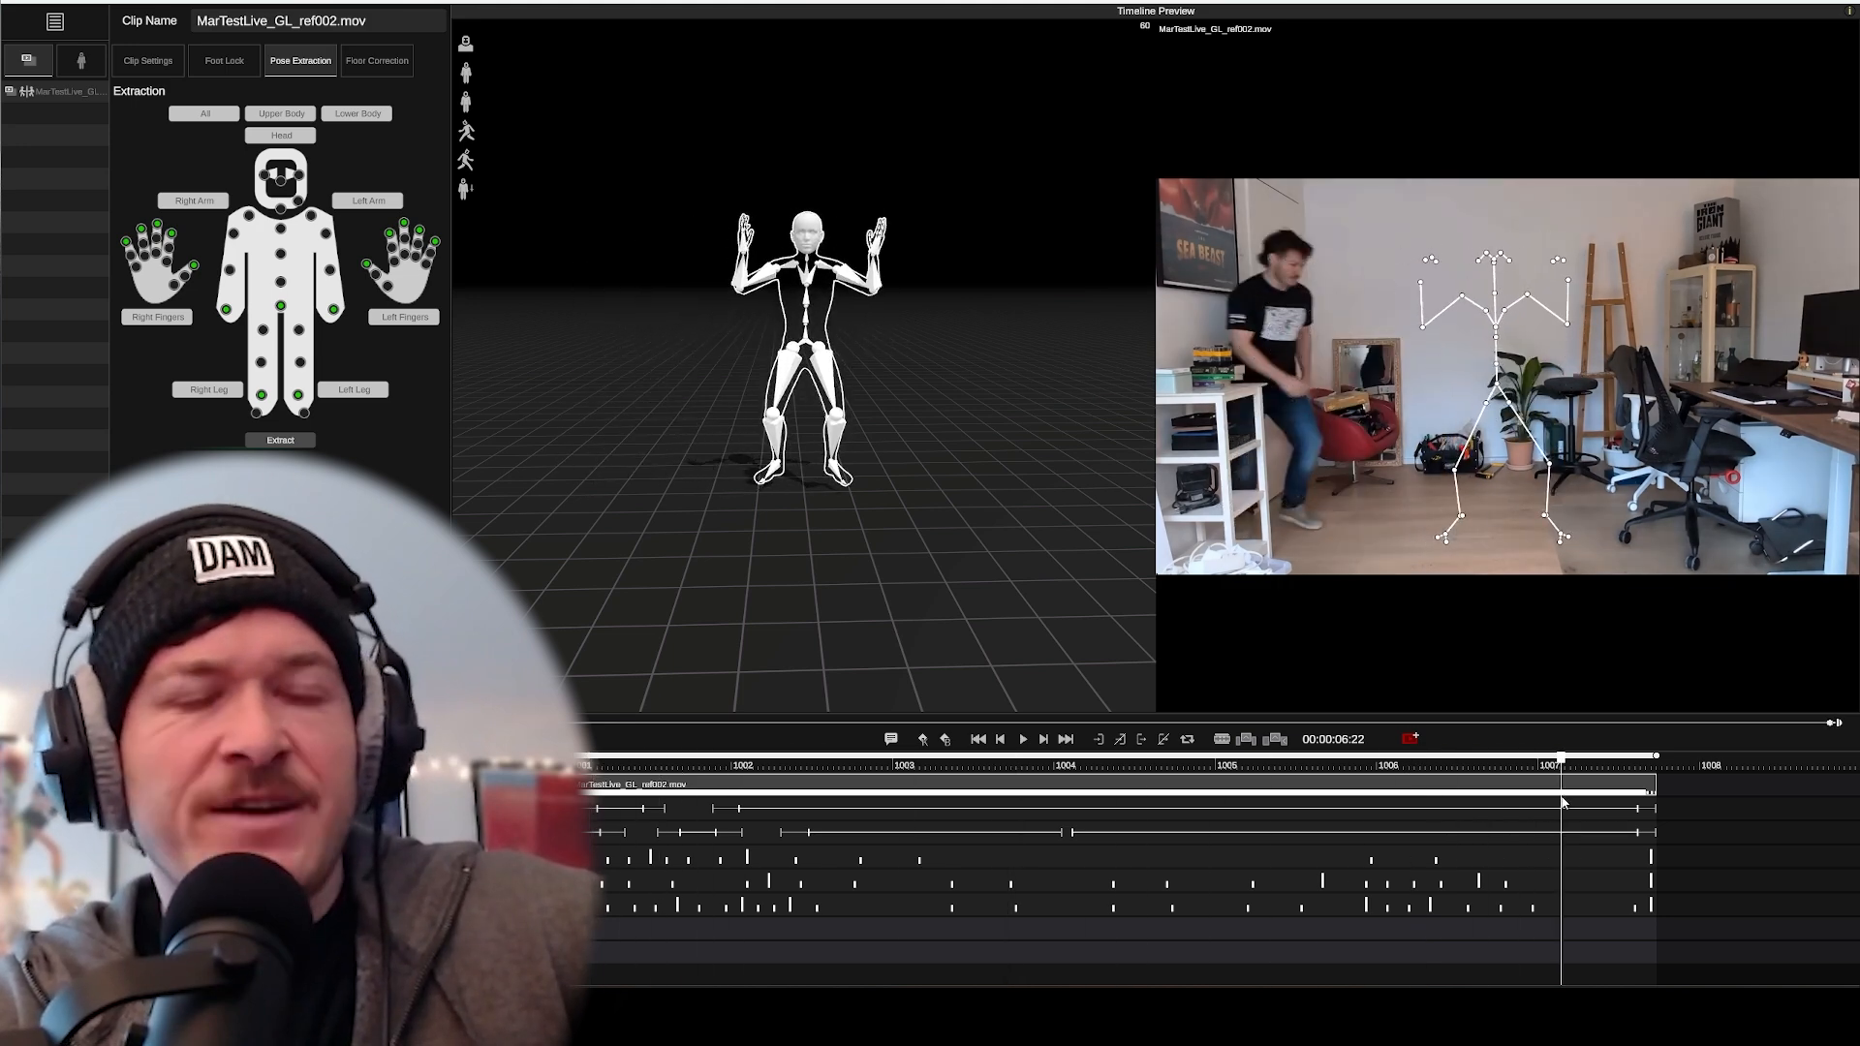
left_click(850, 757)
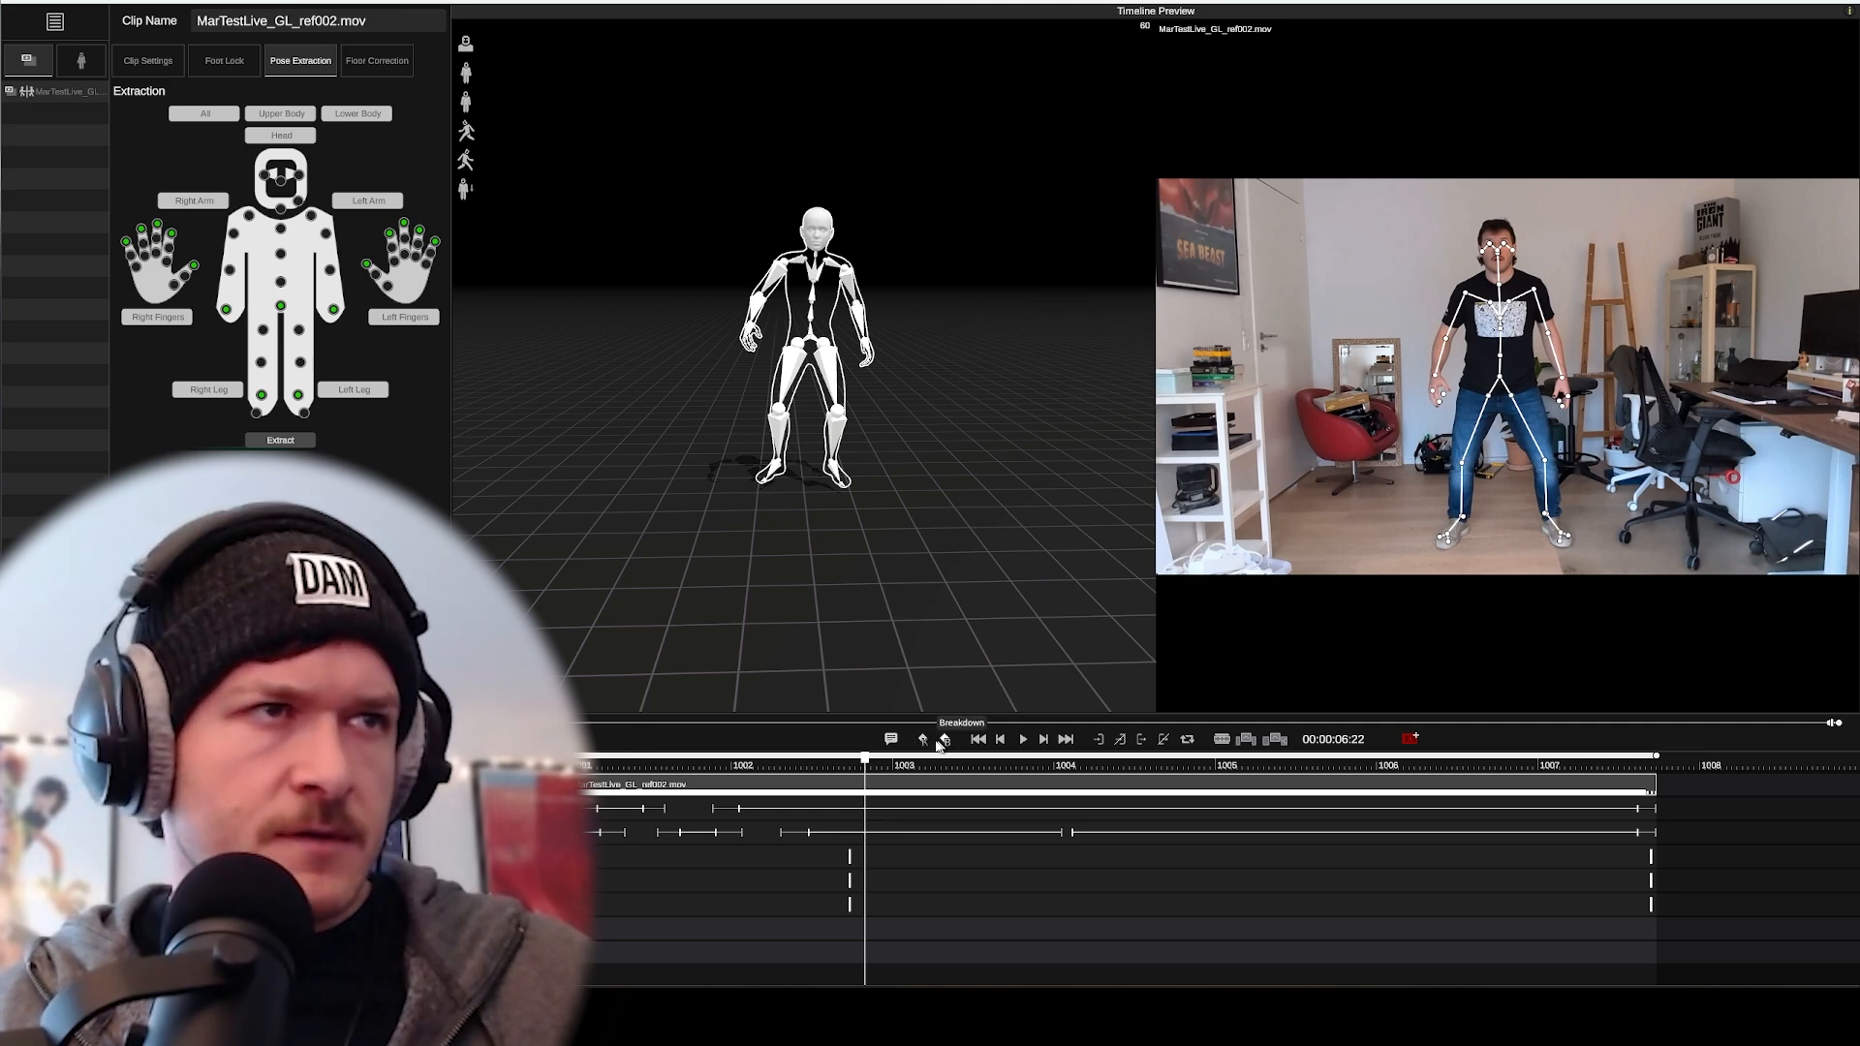
left_click(849, 765)
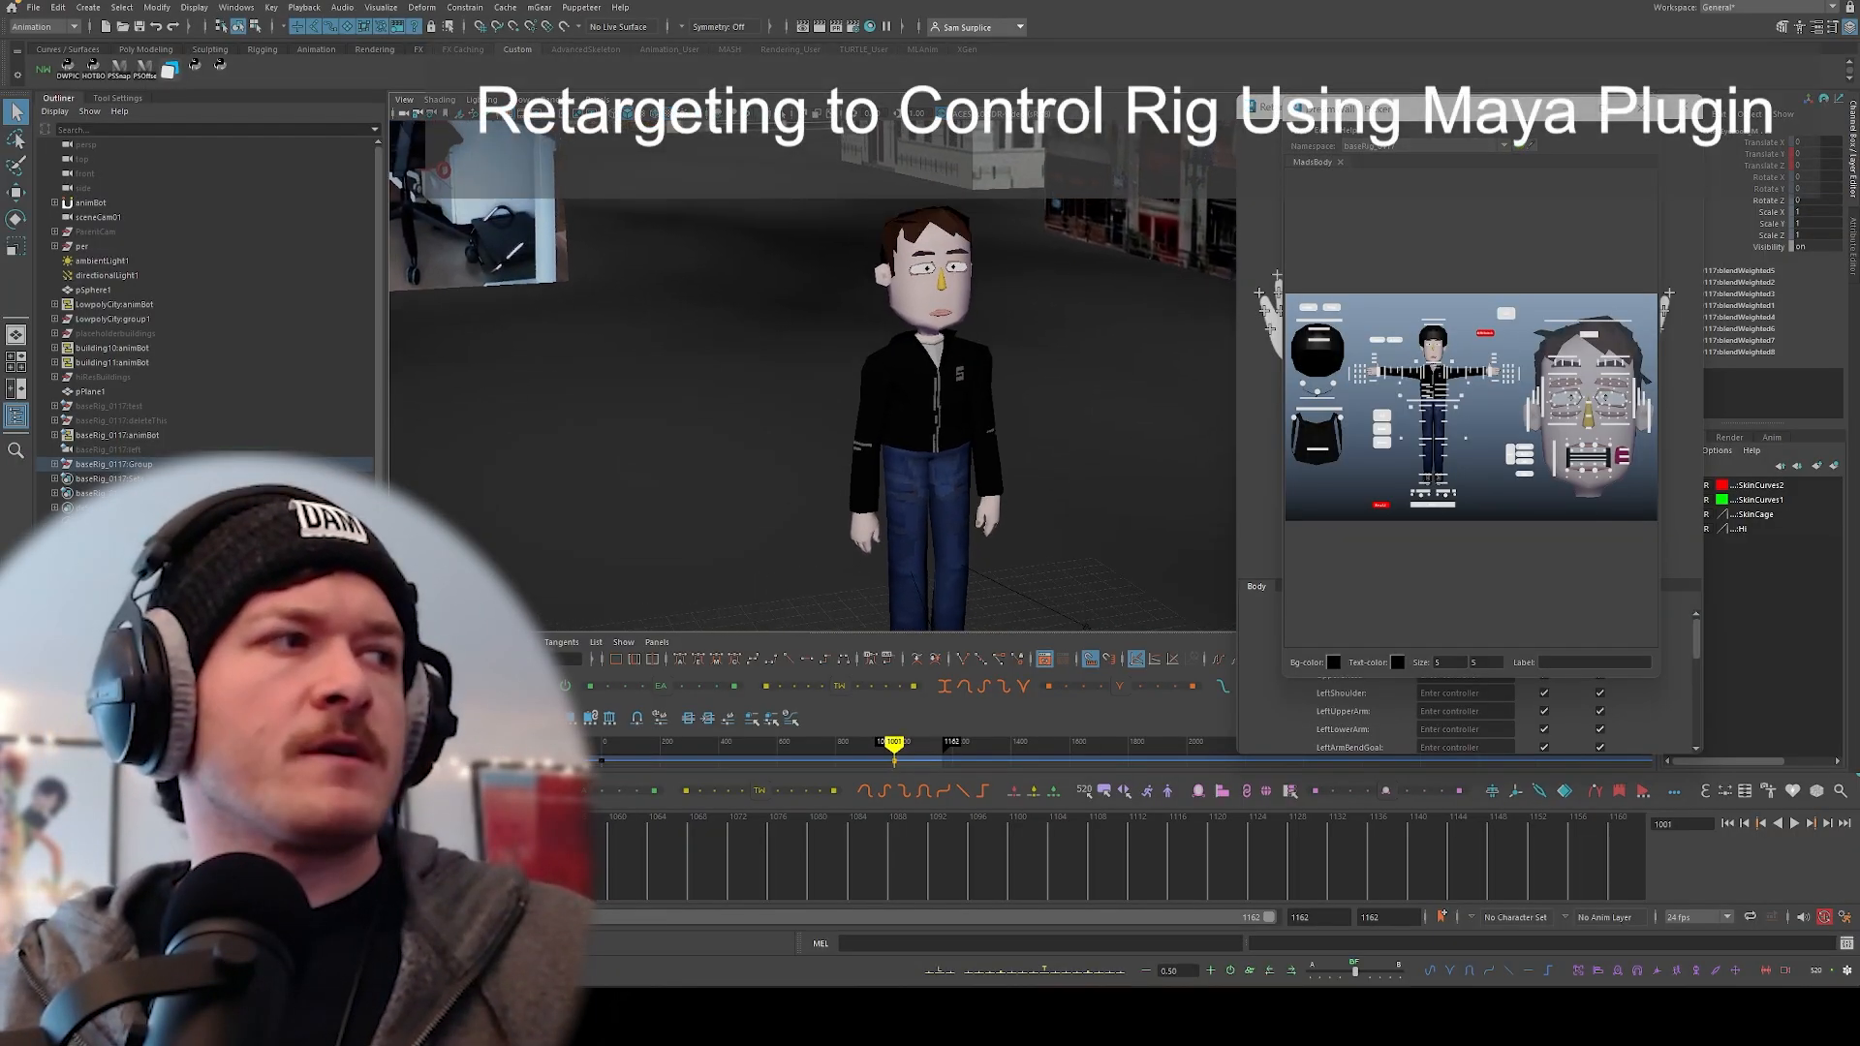
- In the joint-to-controller retarget window, enable Mirrored Selection and assign the leg controller
left_click(1796, 823)
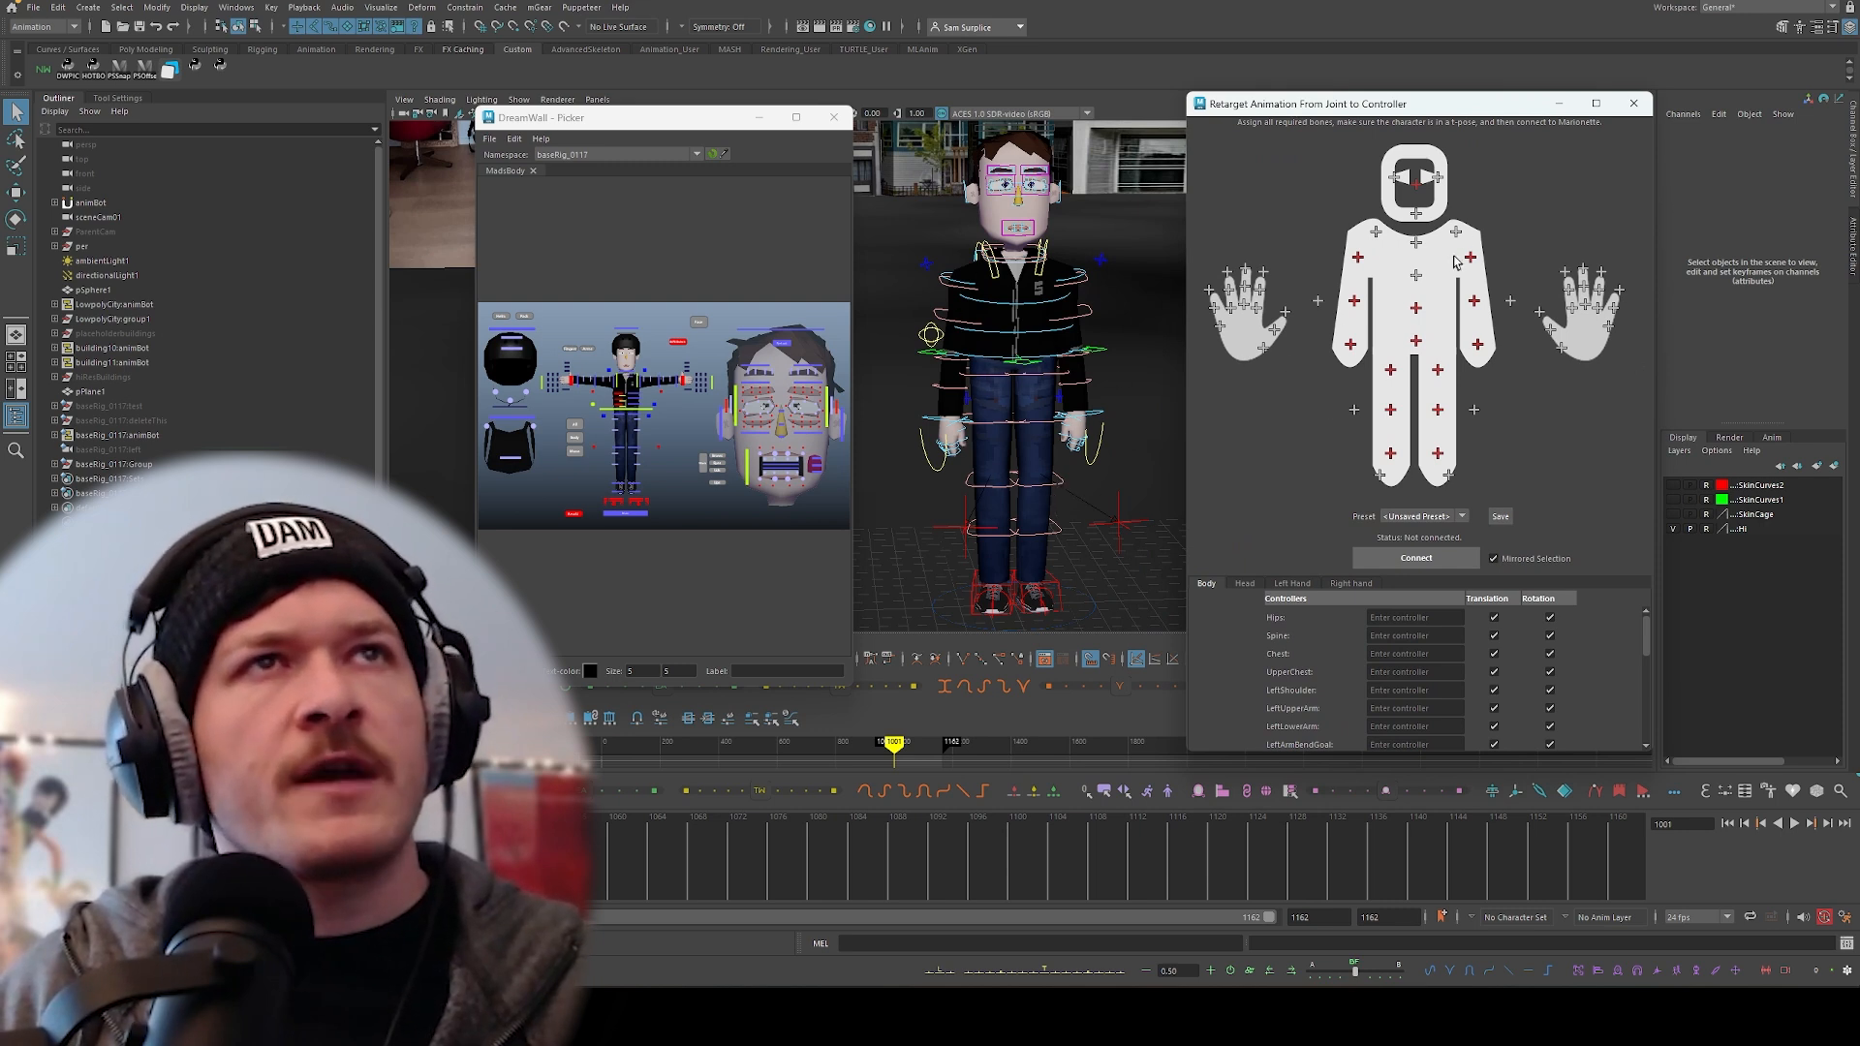
mouse_move(1660, 727)
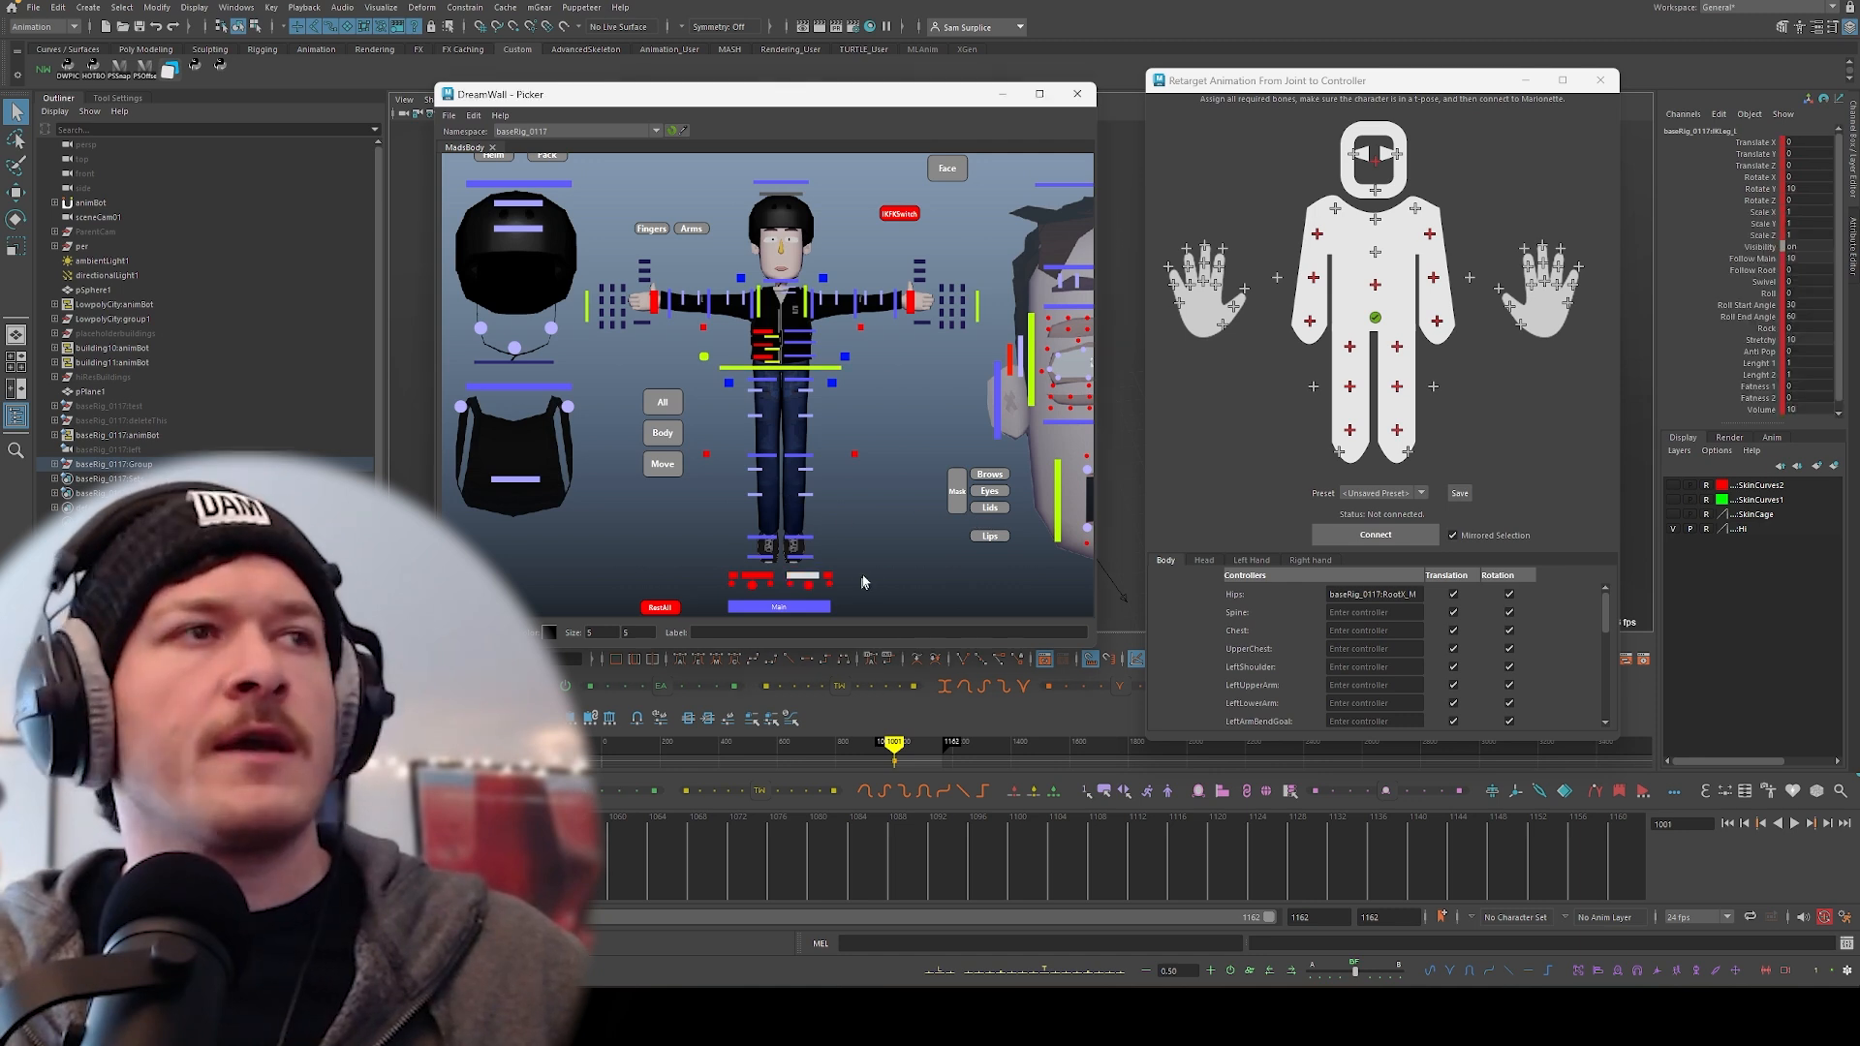
mouse_move(1400, 435)
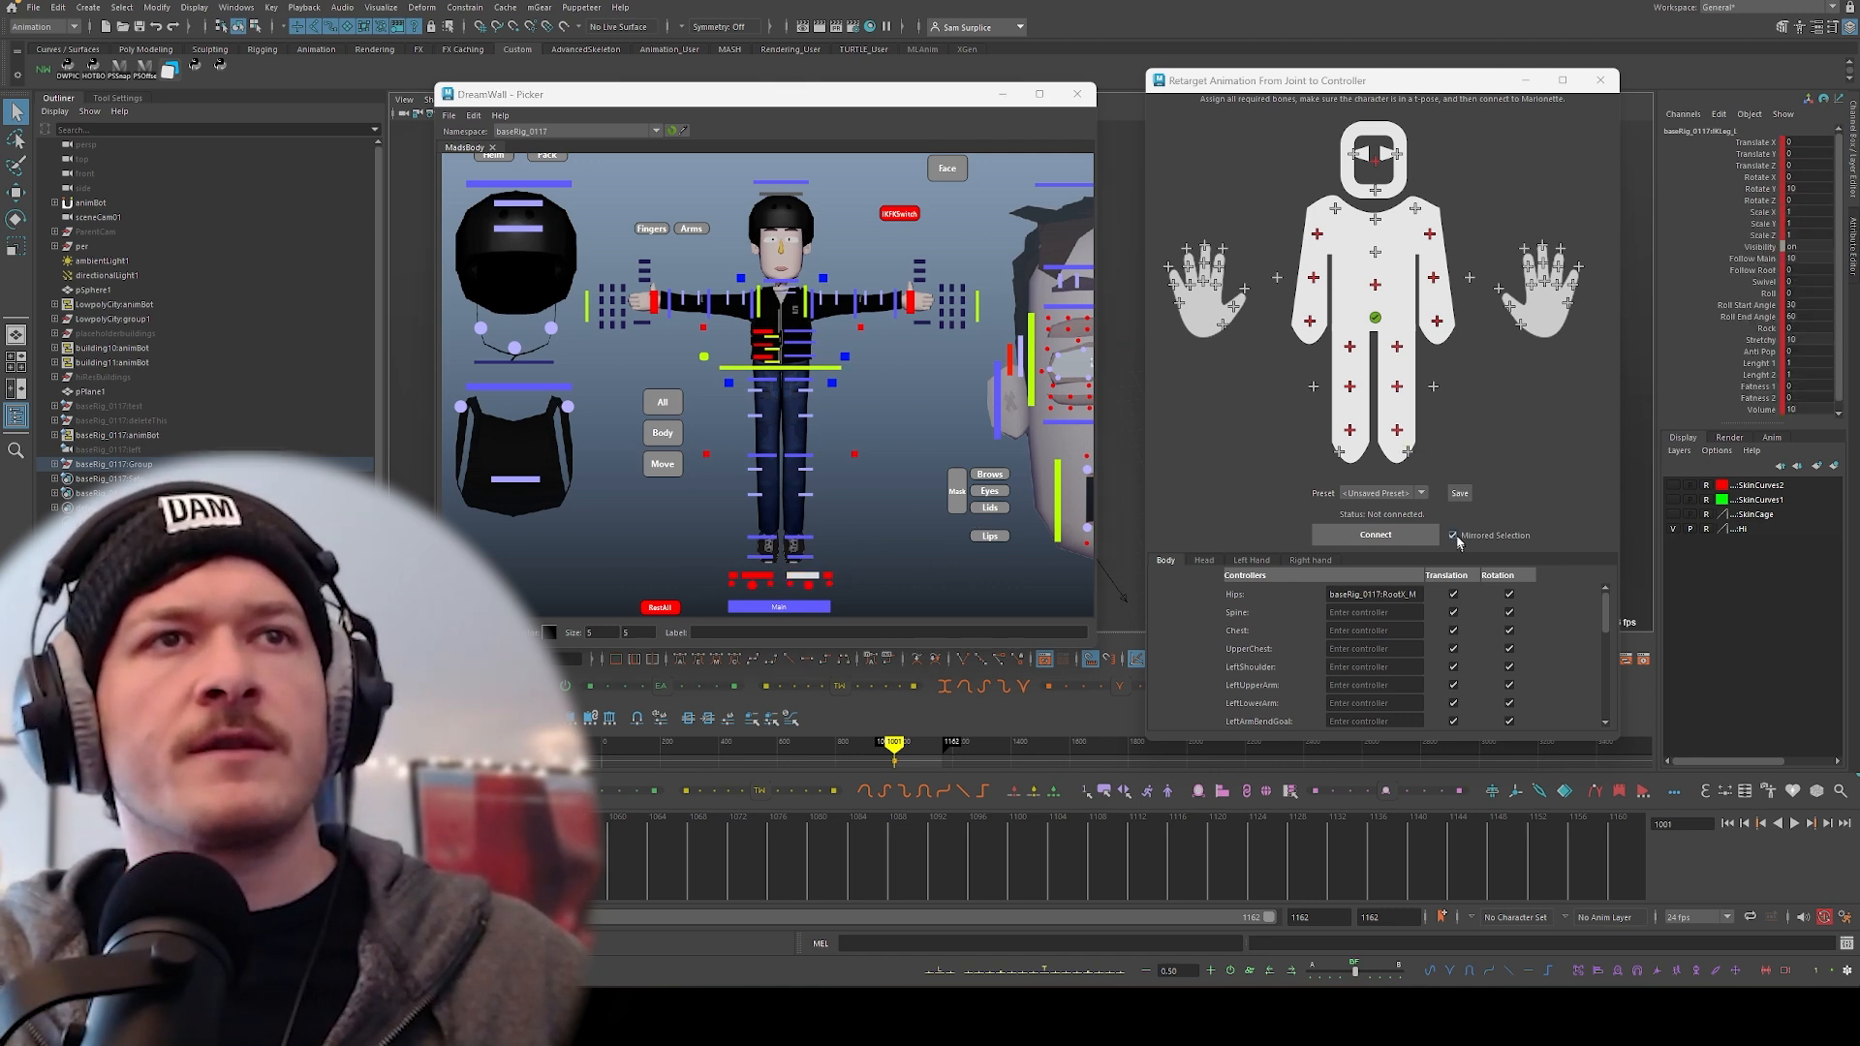
left_click(1397, 430)
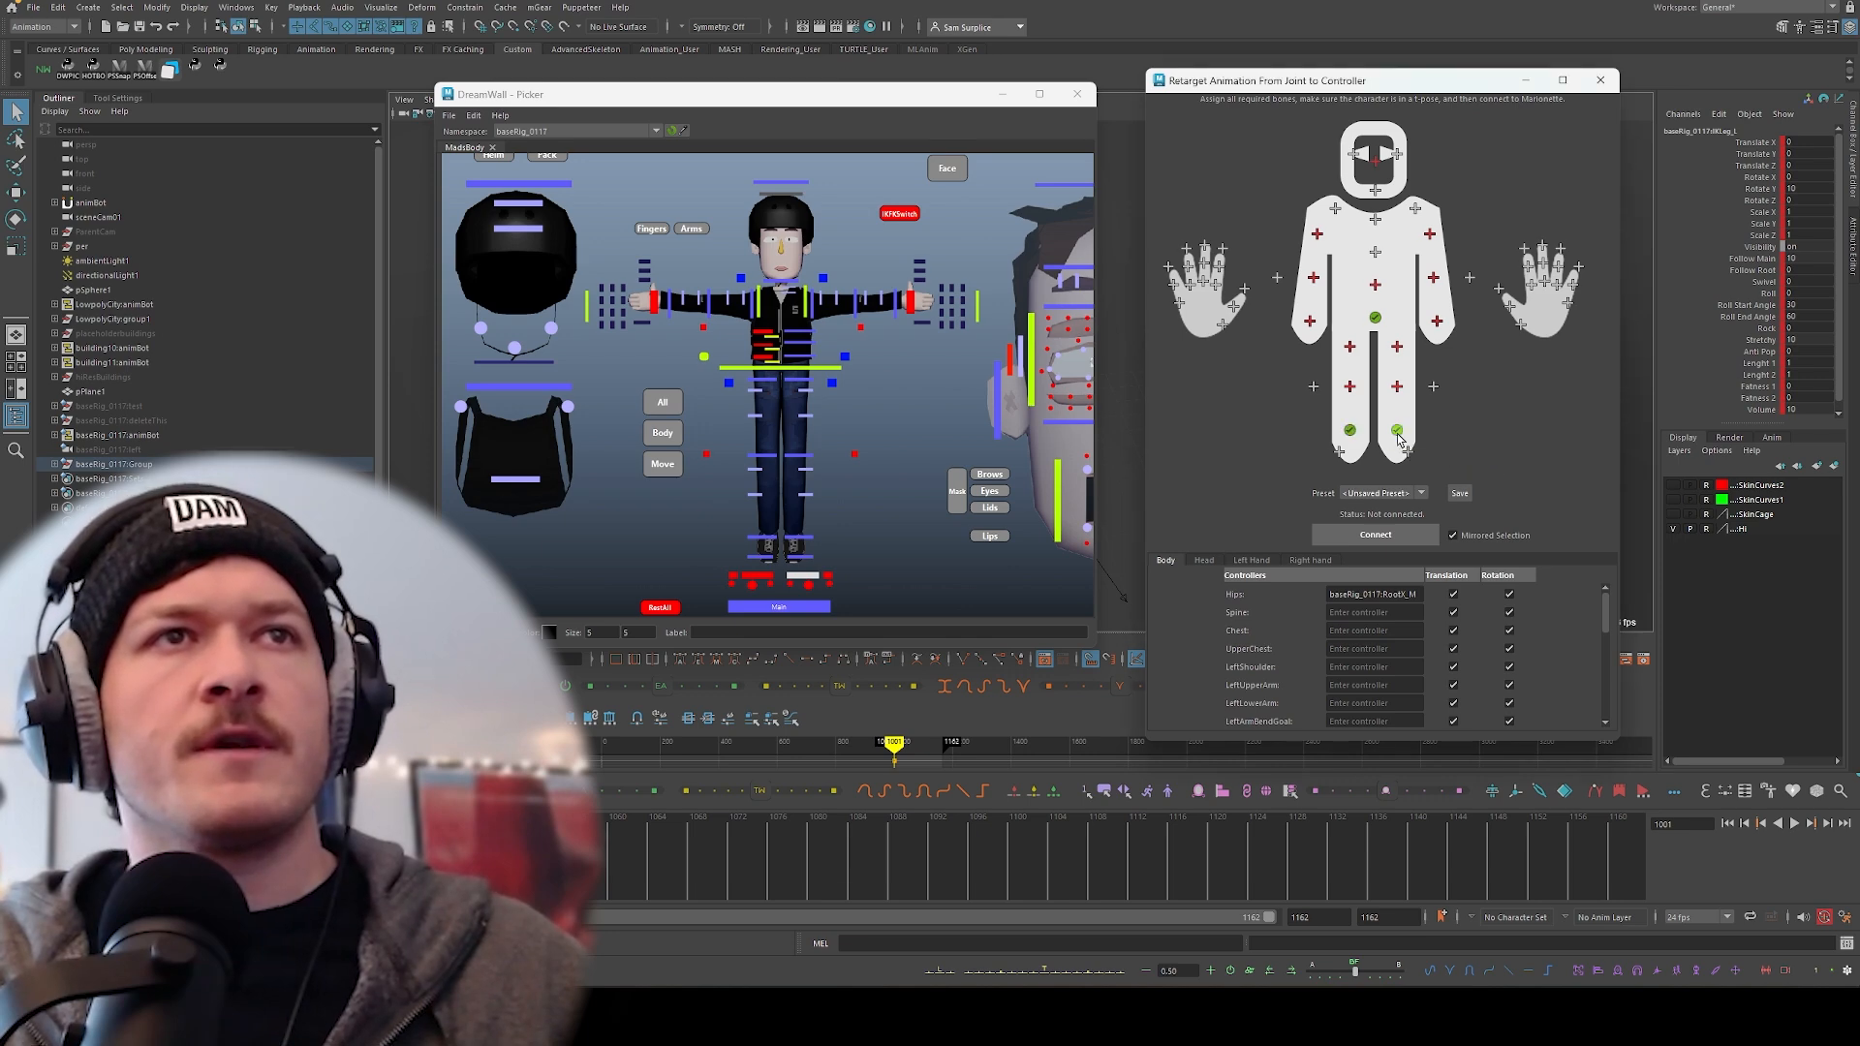
mouse_move(798, 460)
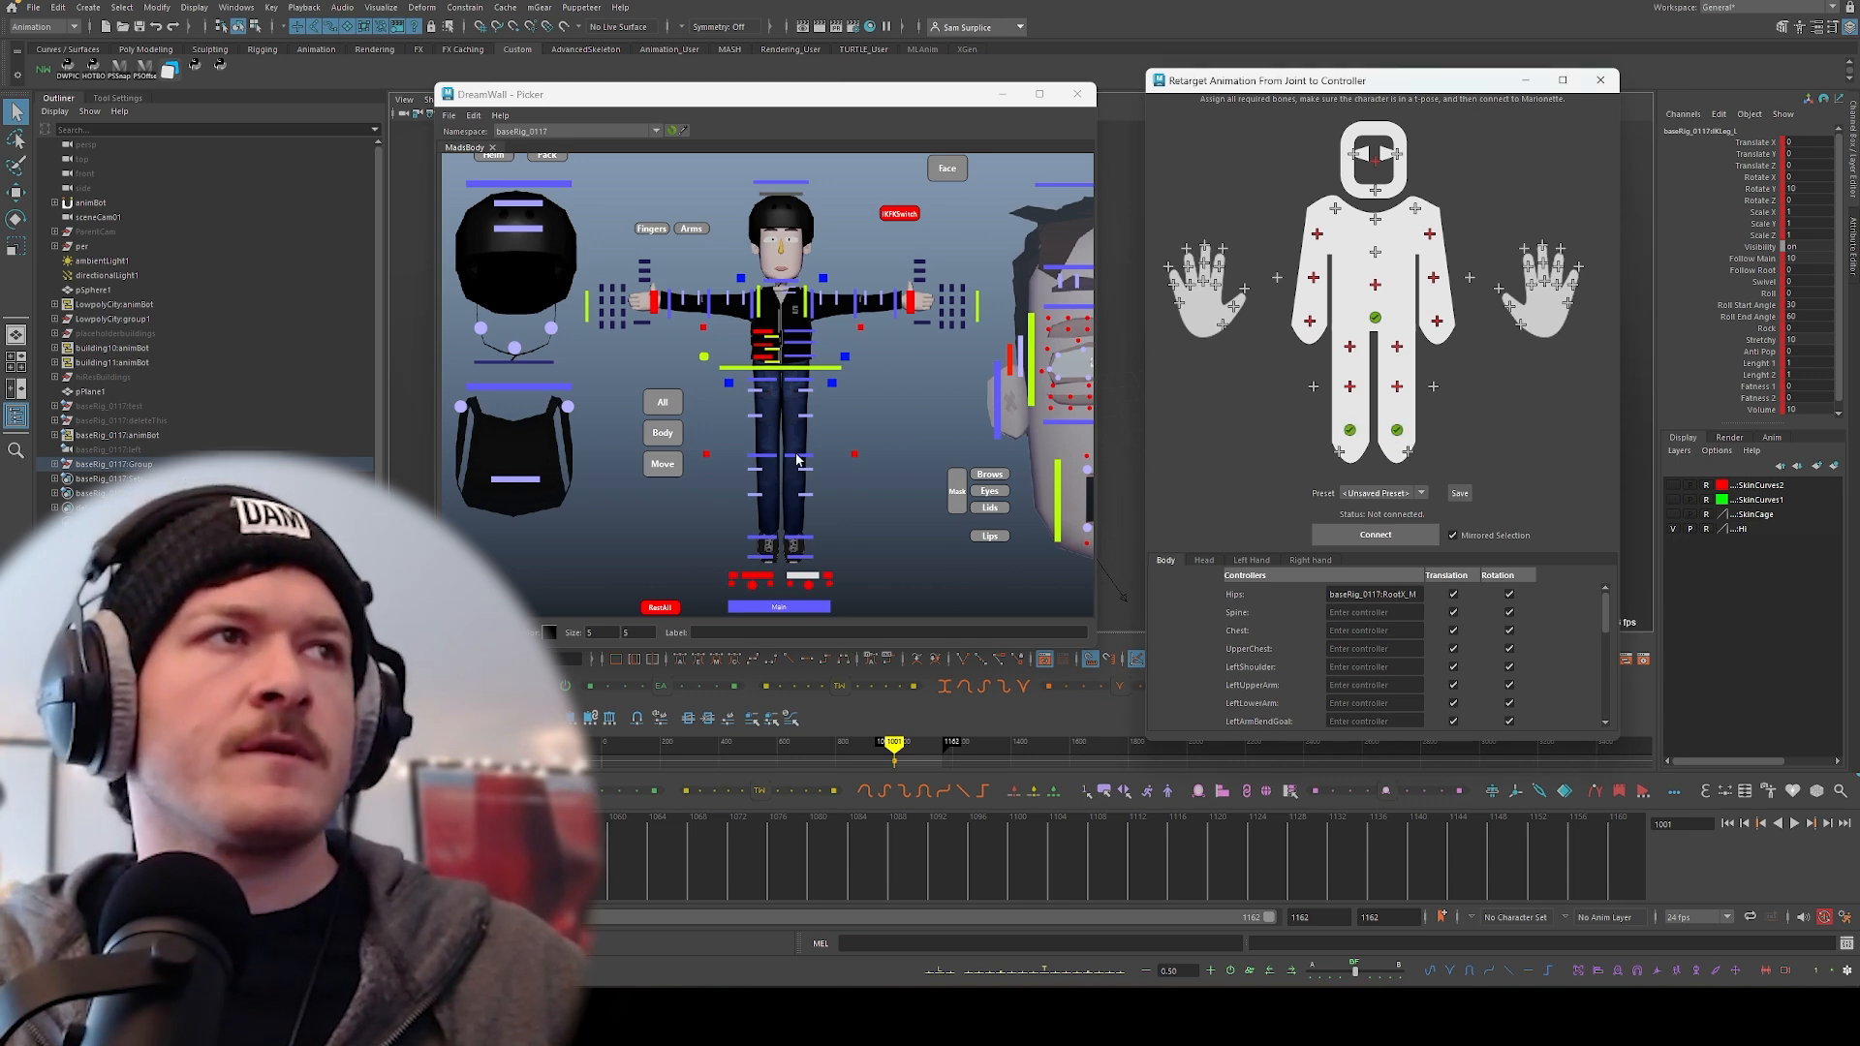
left_click(1375, 534)
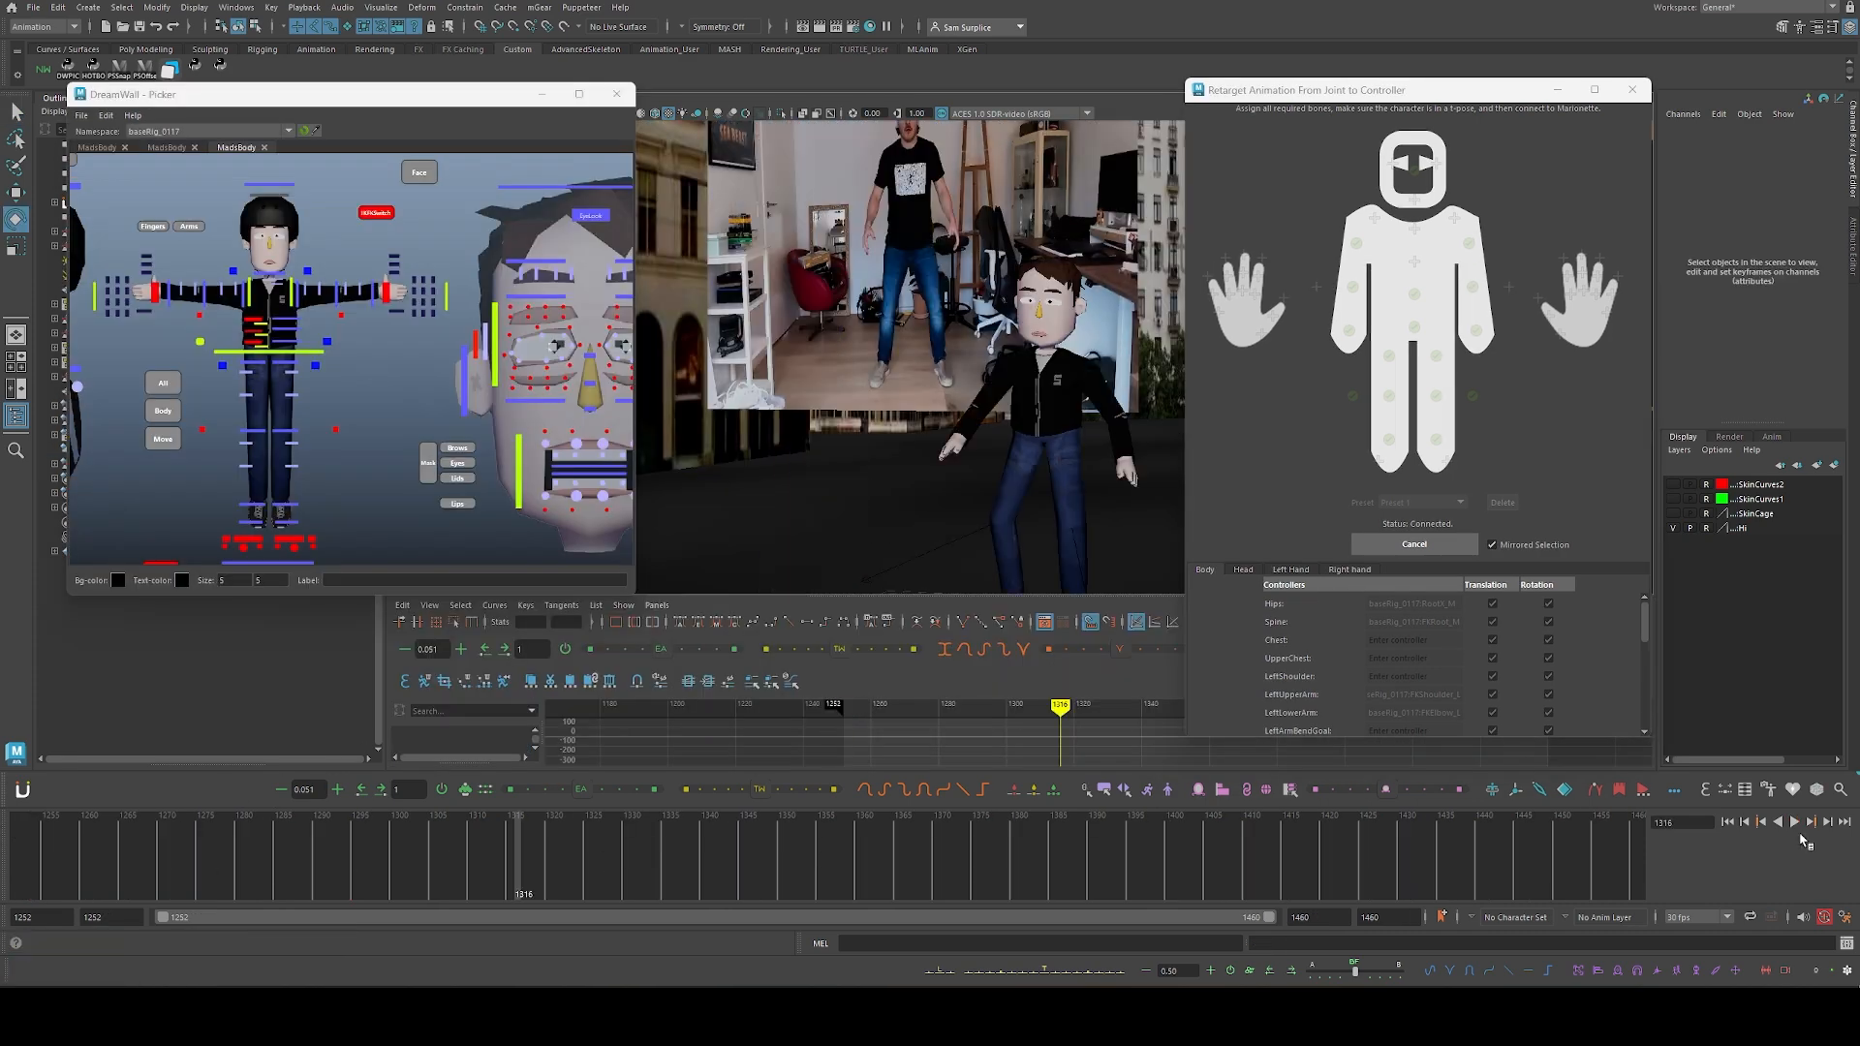
- Connect the rig, then play and stop the retargeted cartoon character animation
left_click(1795, 821)
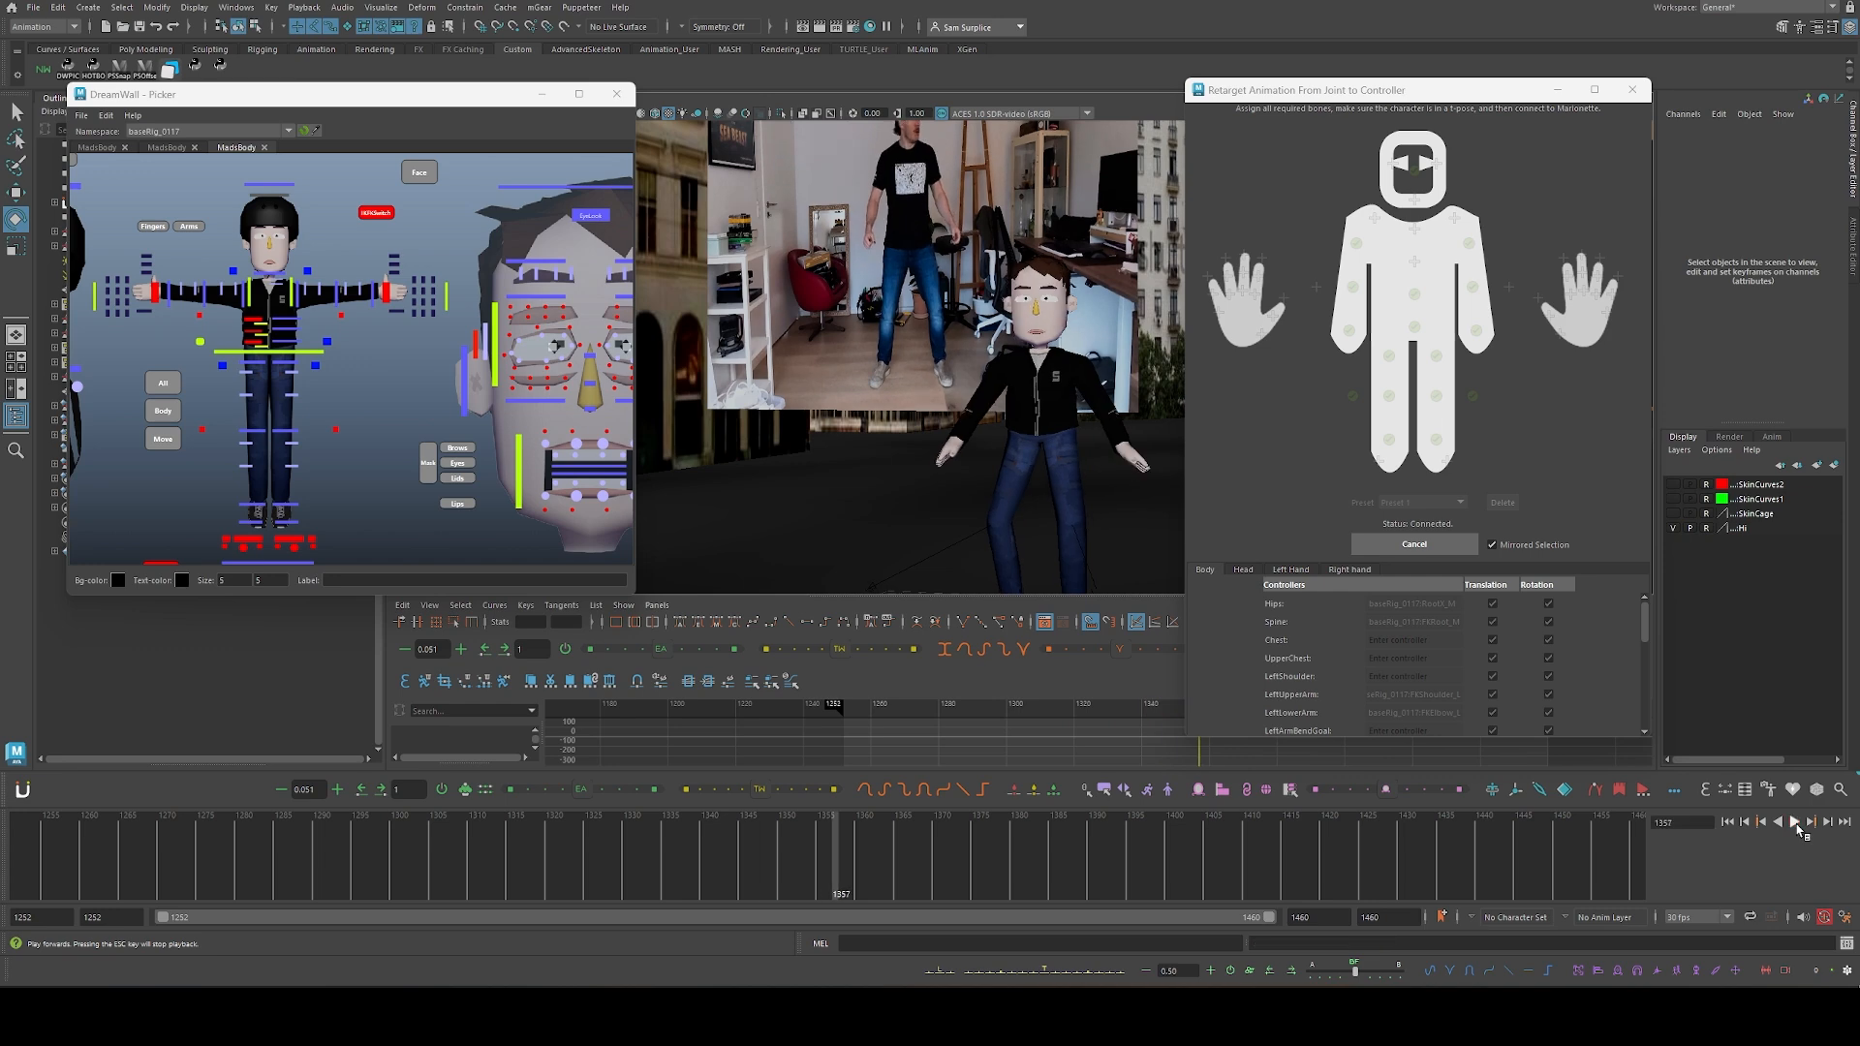
left_click(1794, 820)
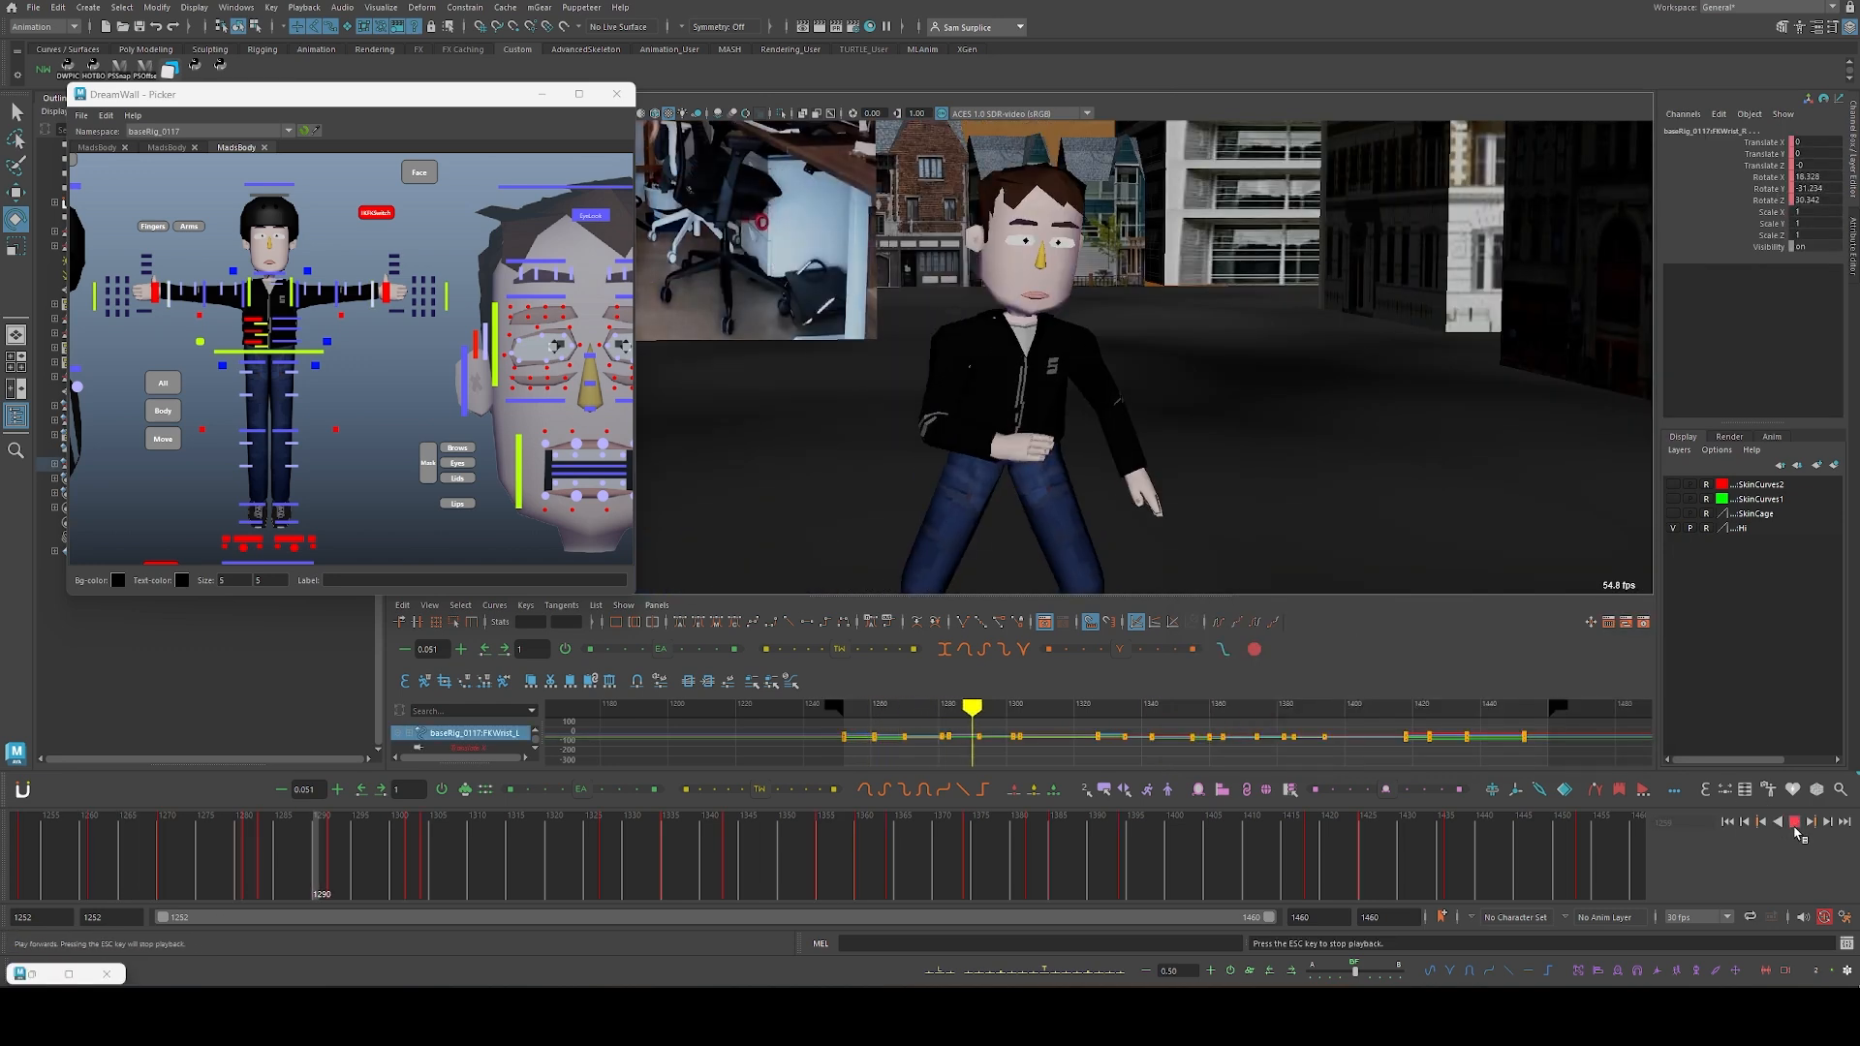
left_click(1793, 821)
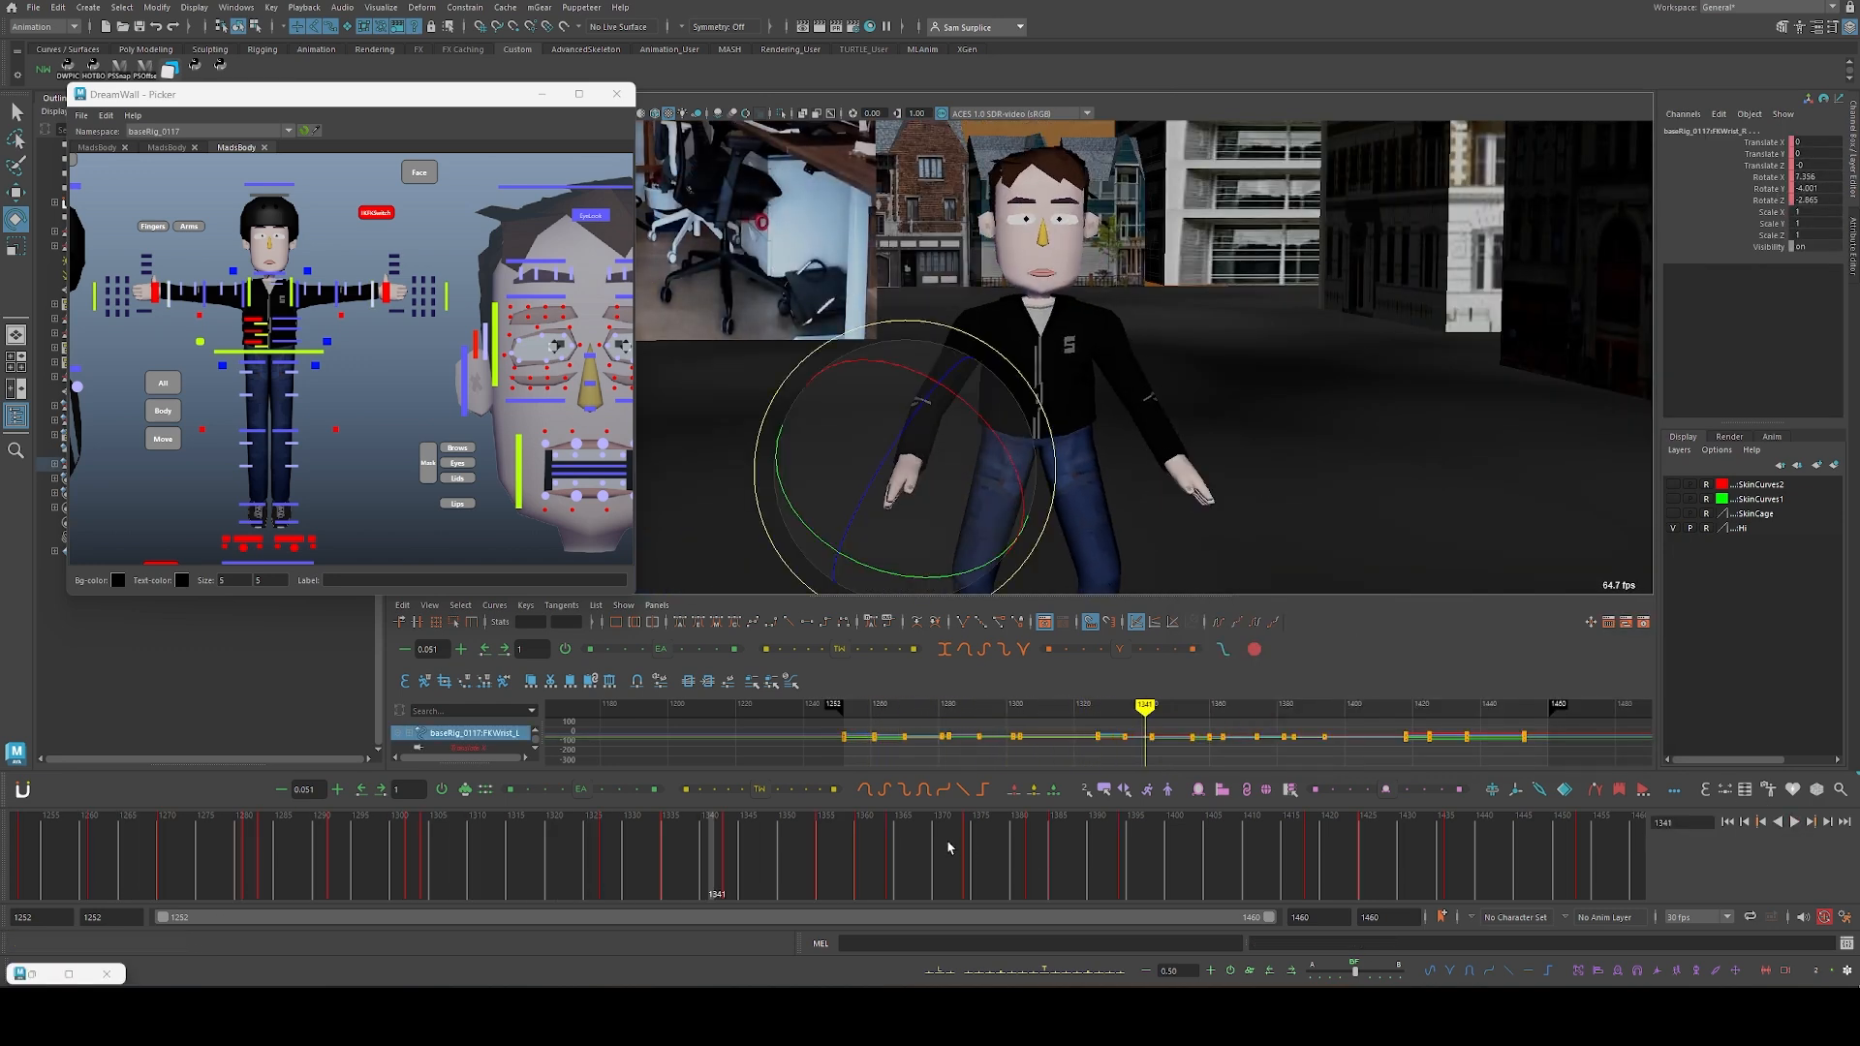